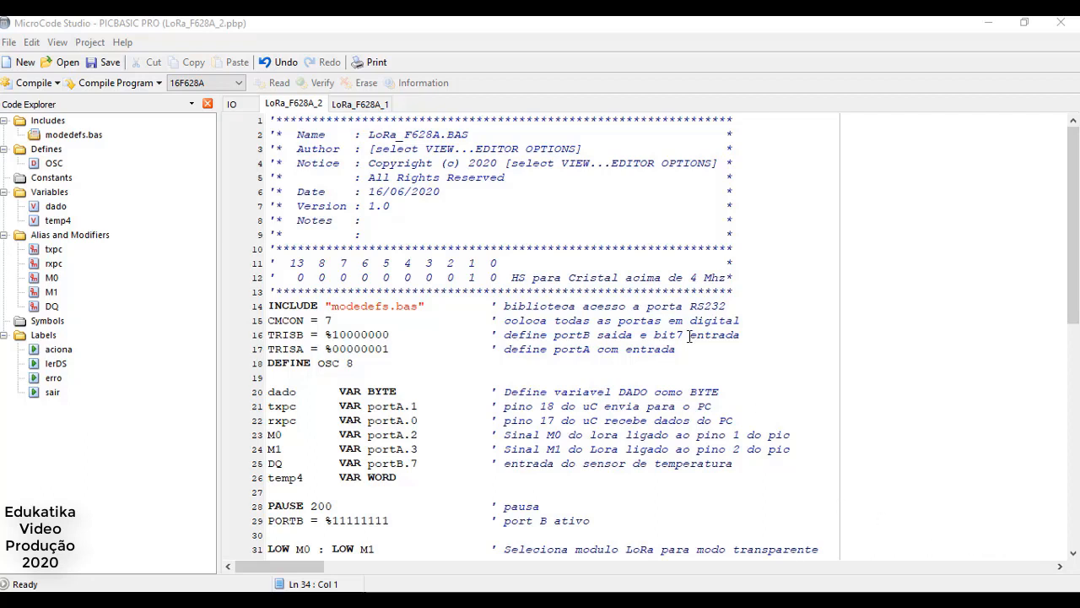
mouse_move(420, 254)
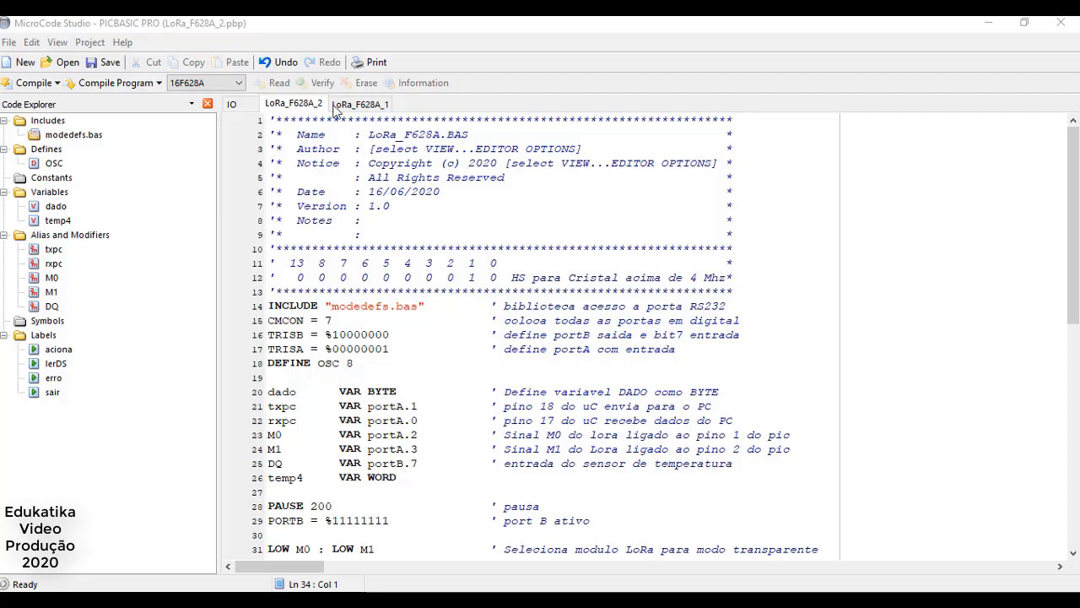
Compare LoRa_F628A_1 against LoRa_F628A_2 and settle back on LoRa_F628A_2's pin setup
left_click(361, 103)
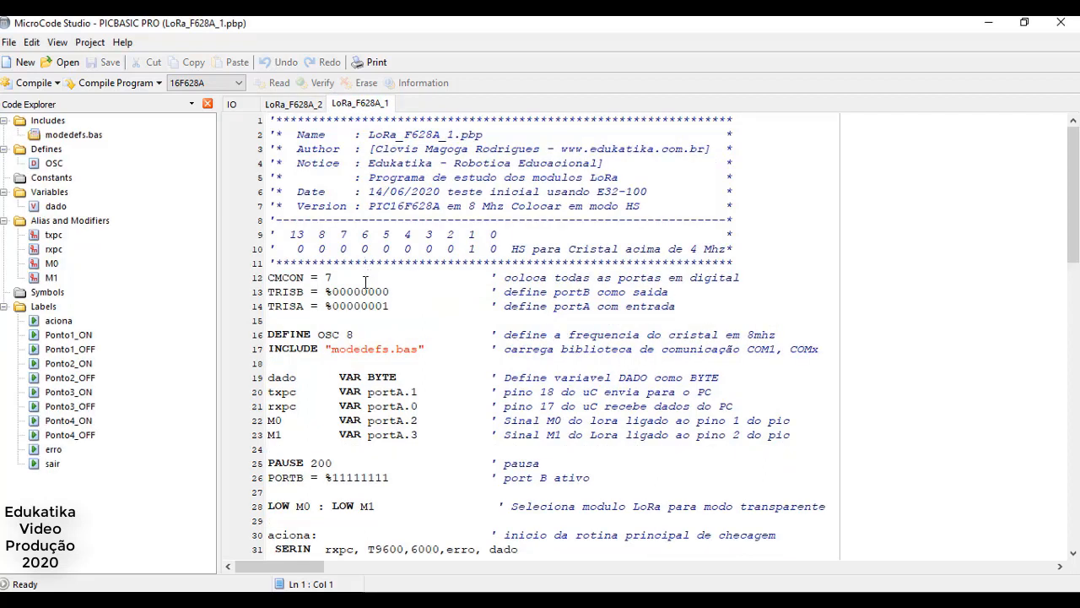
left_click(293, 103)
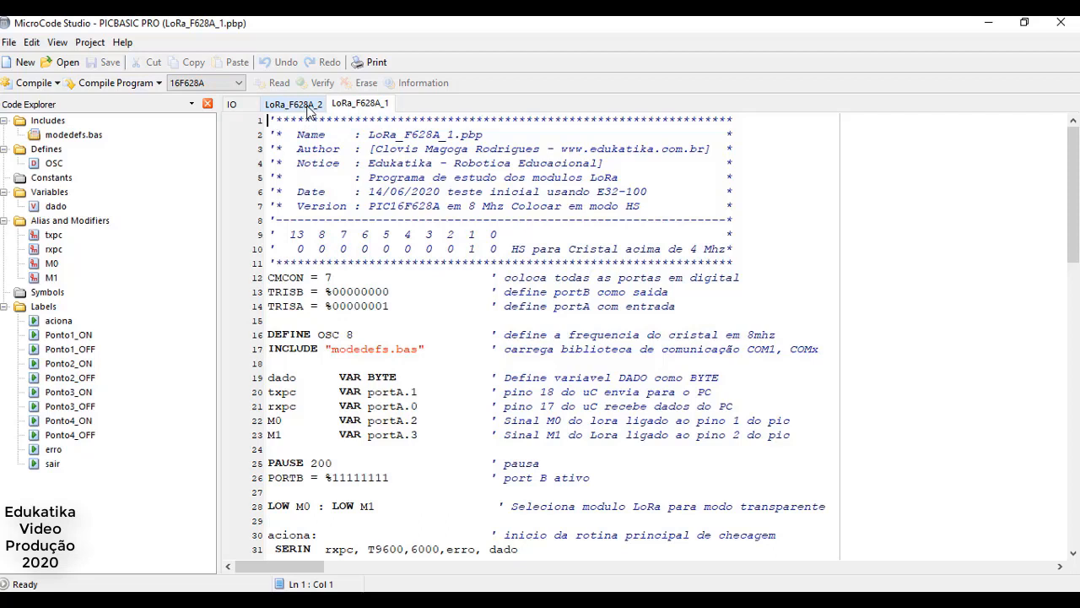
left_click(293, 103)
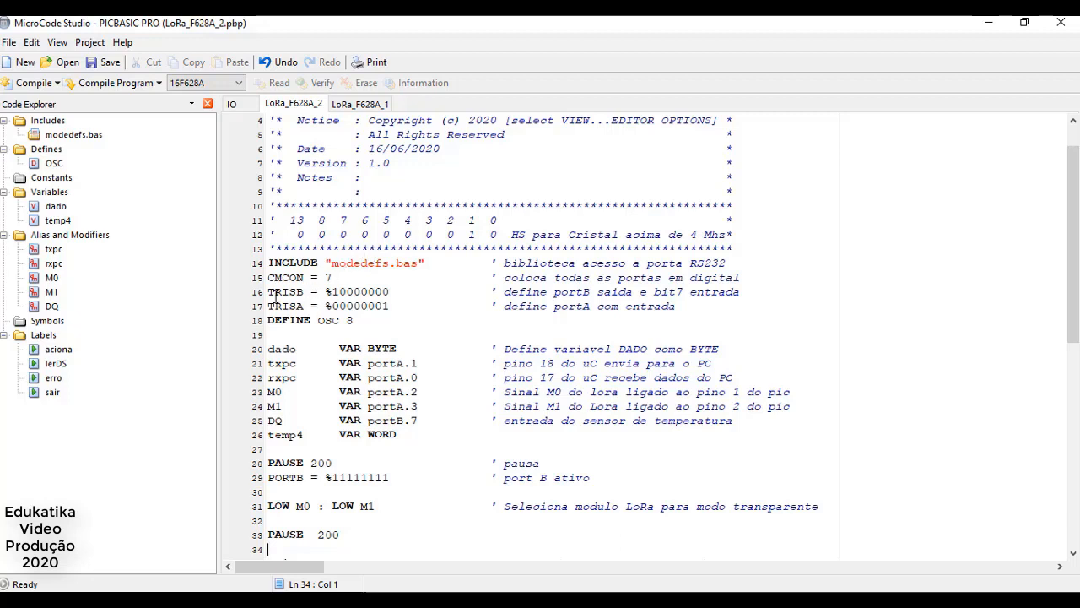
mouse_move(401, 294)
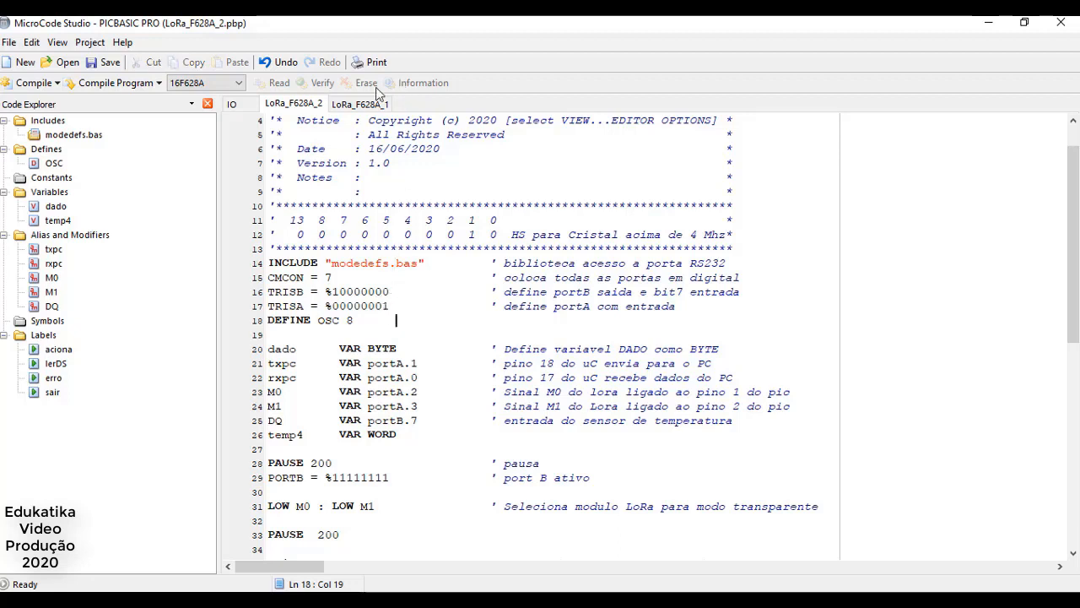
left_click(359, 102)
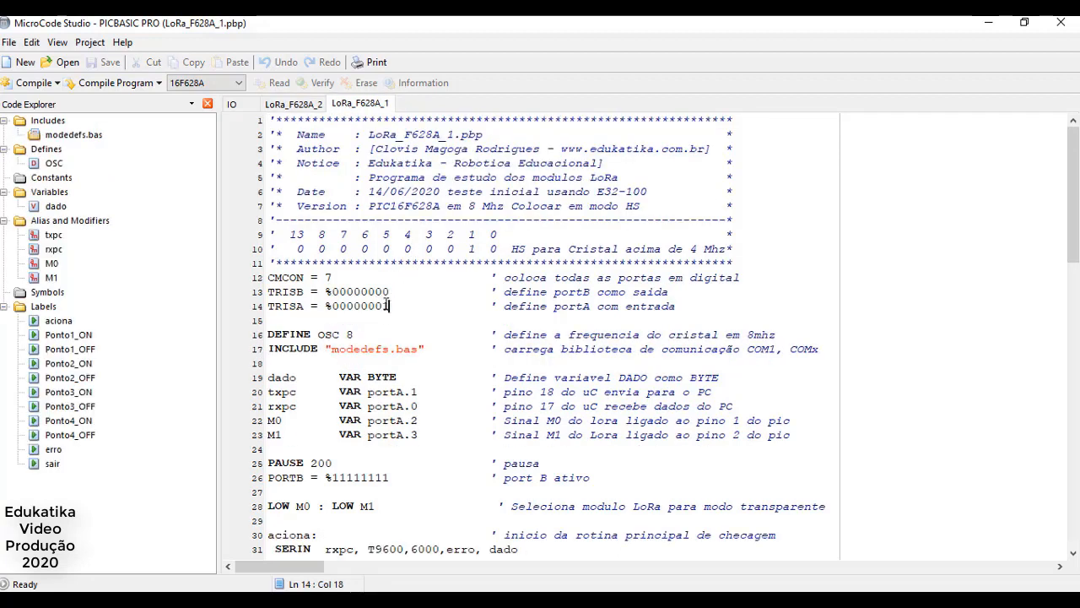
left_click(294, 103)
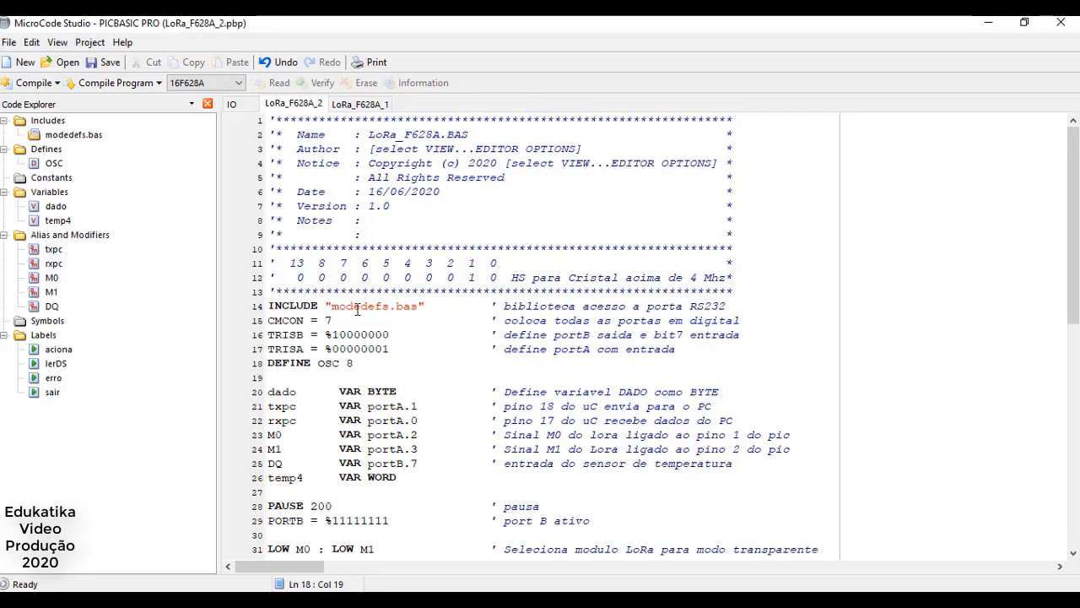
scroll("down", 3)
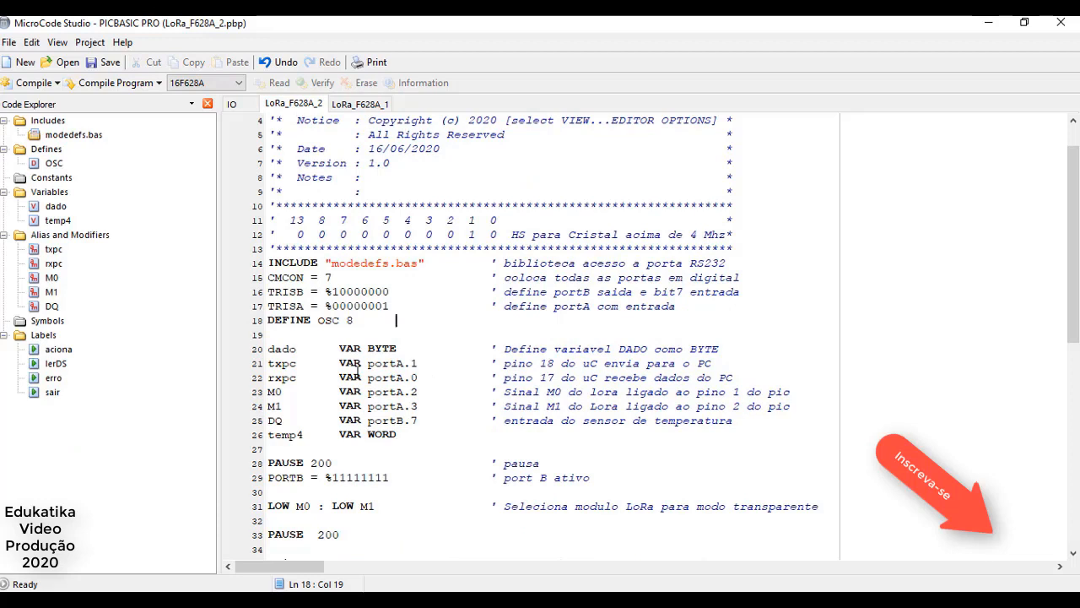
Mark the rxpc declaration line in red while pointing out the txpc, M1 and DQ pins
left_click(294, 348)
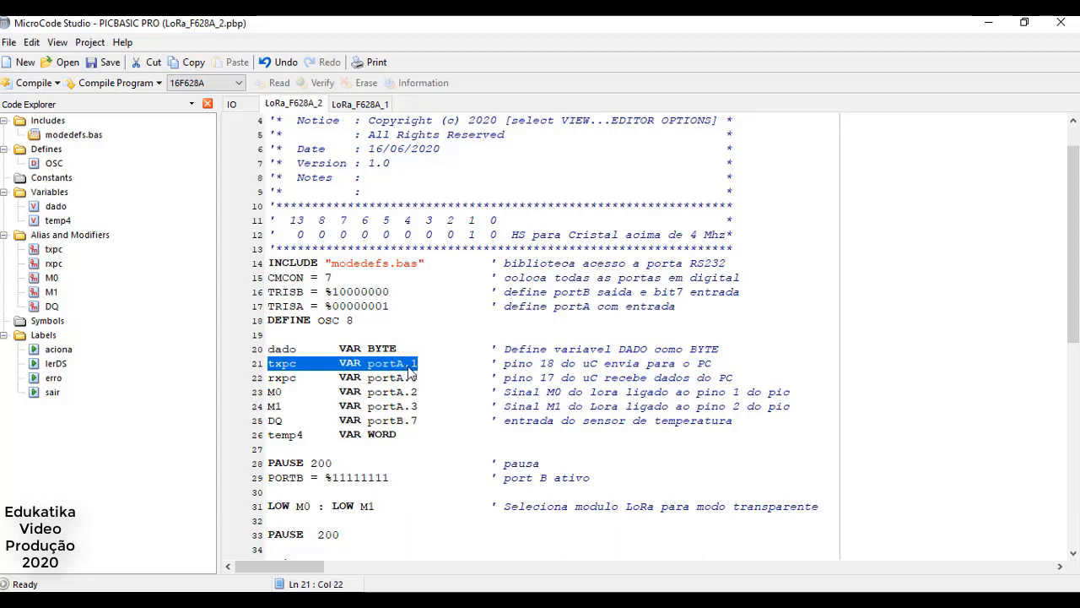
left_click(278, 377)
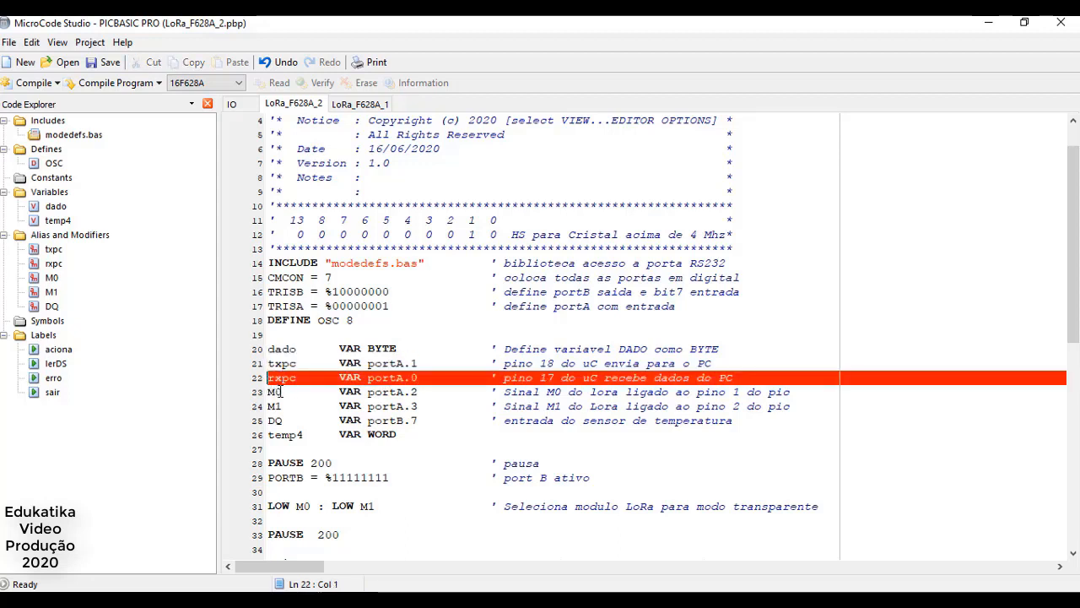
left_click(282, 406)
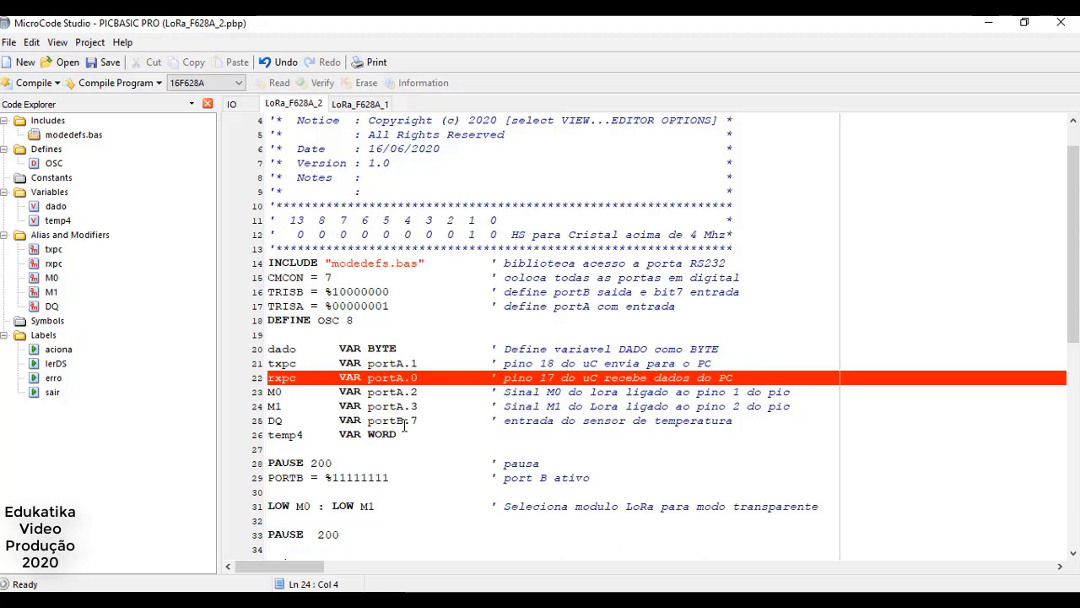
left_click(289, 406)
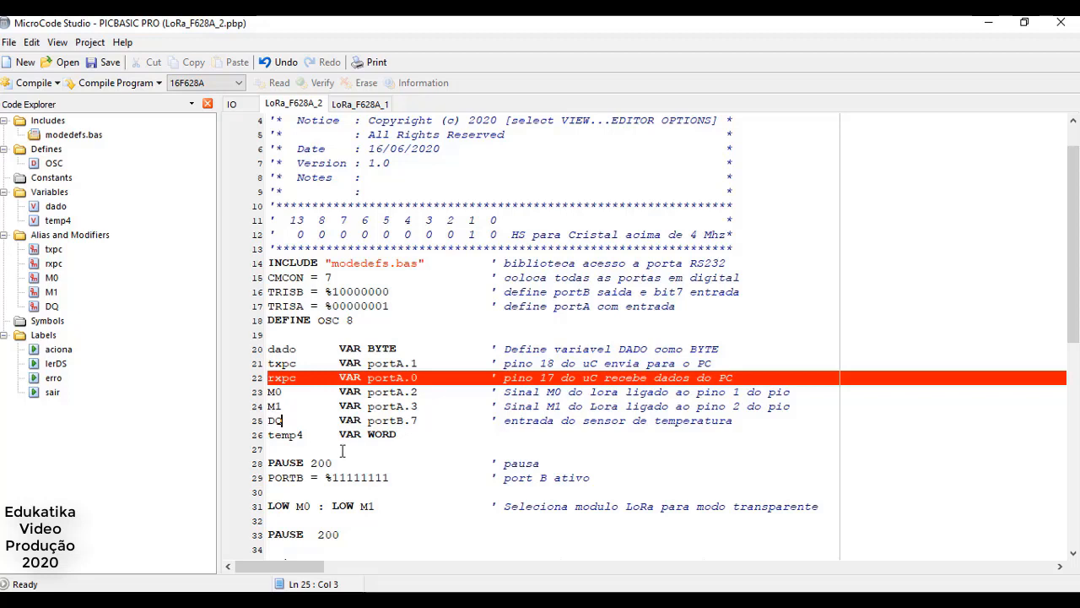
Review the TRISB input bit setting and the PORTB initialization line
double_click(404, 420)
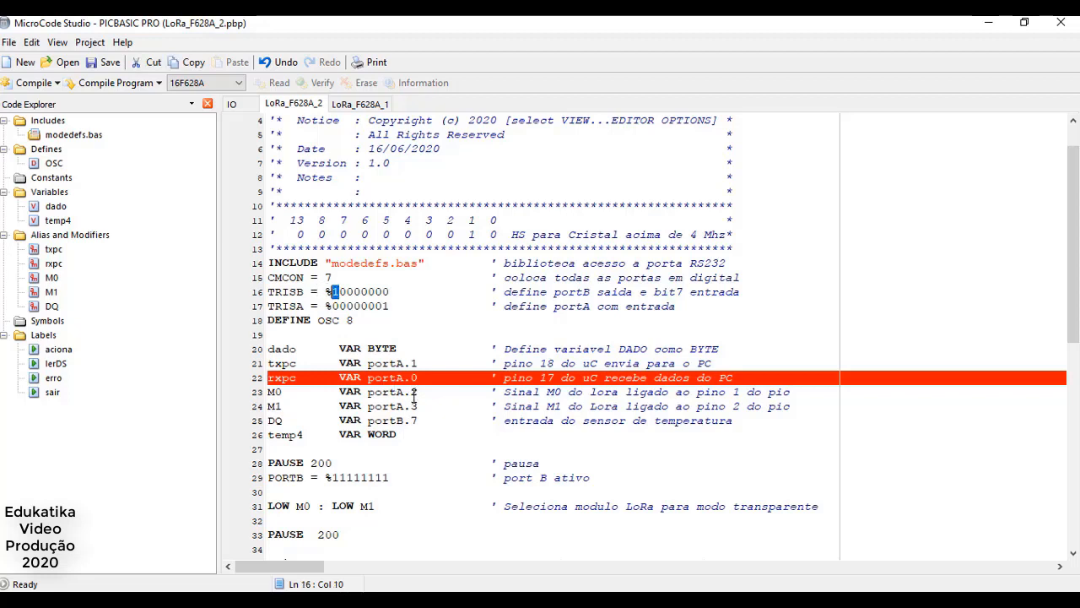
scroll("down", 3)
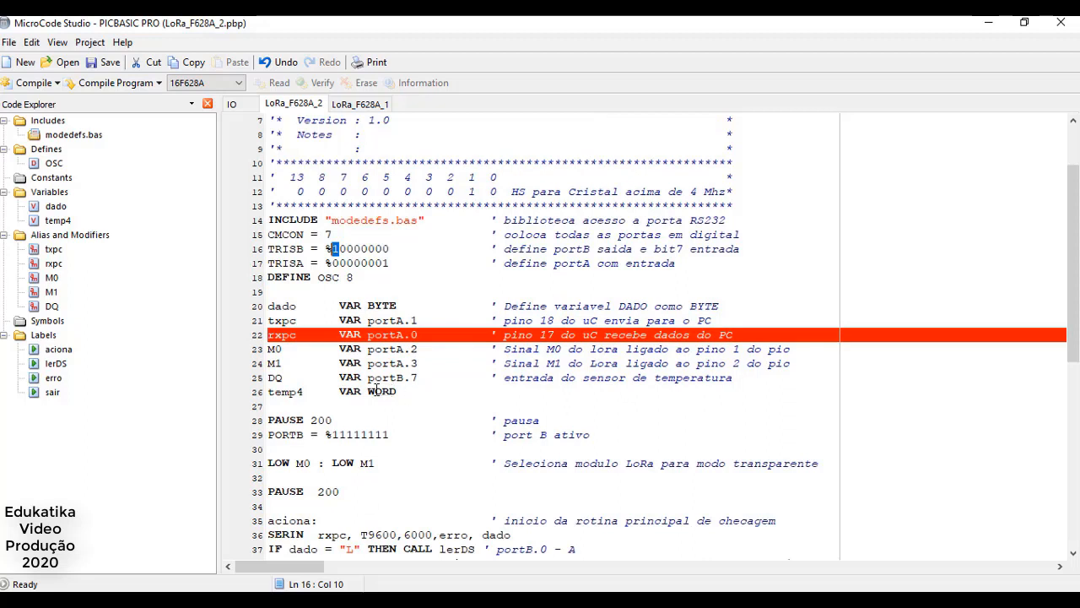
double_click(289, 391)
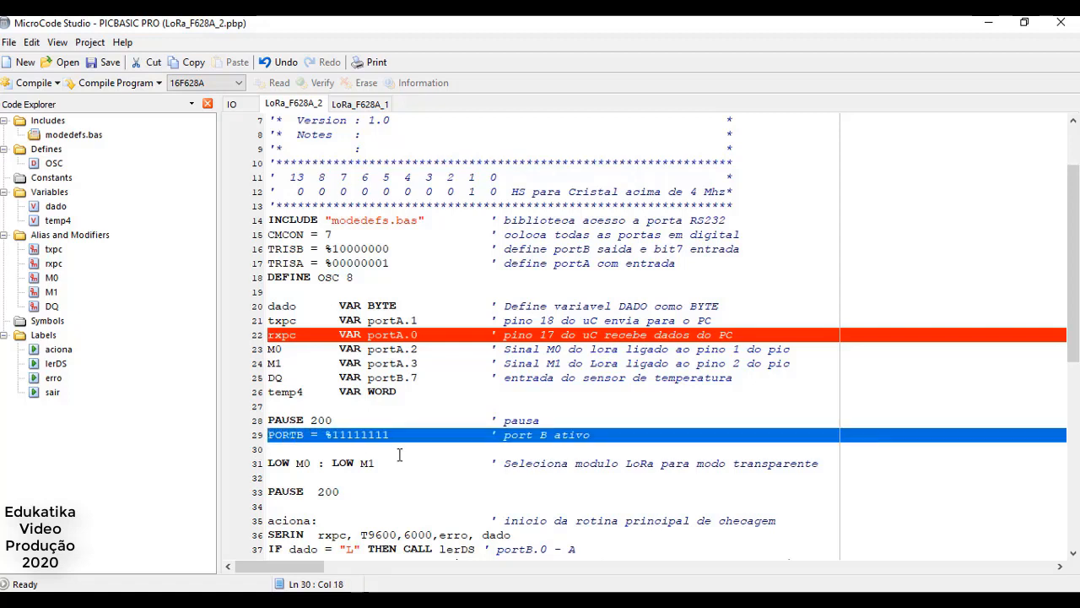
scroll("down", 3)
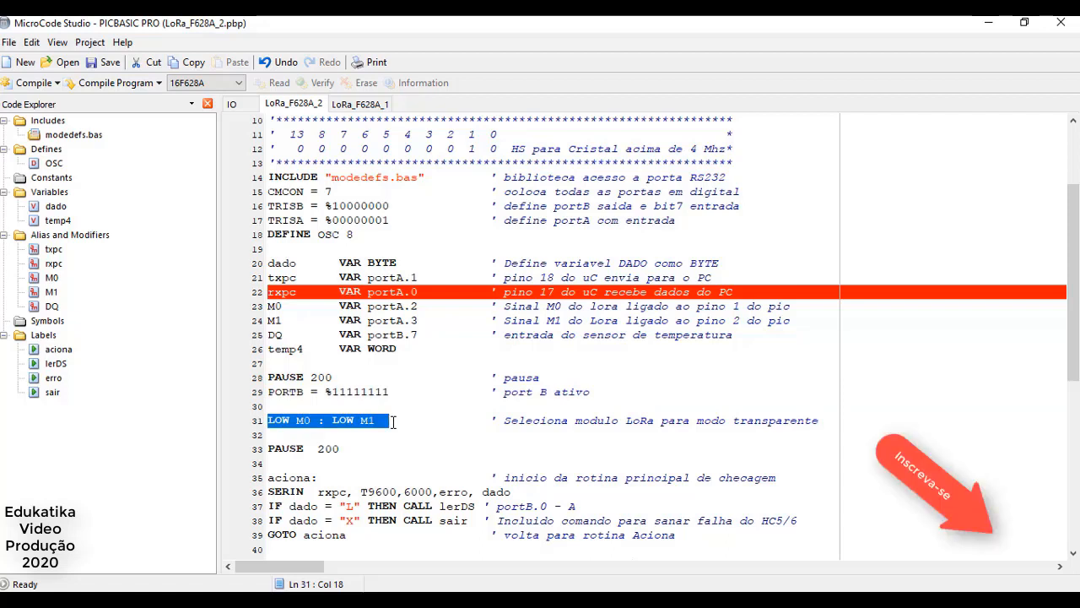
left_click(355, 448)
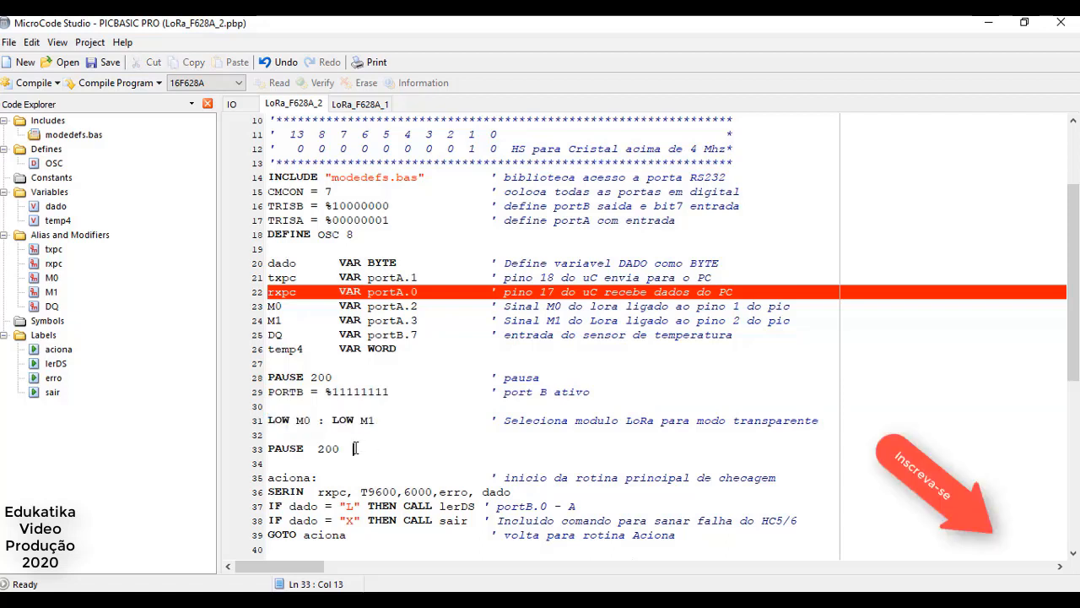
scroll("down", 3)
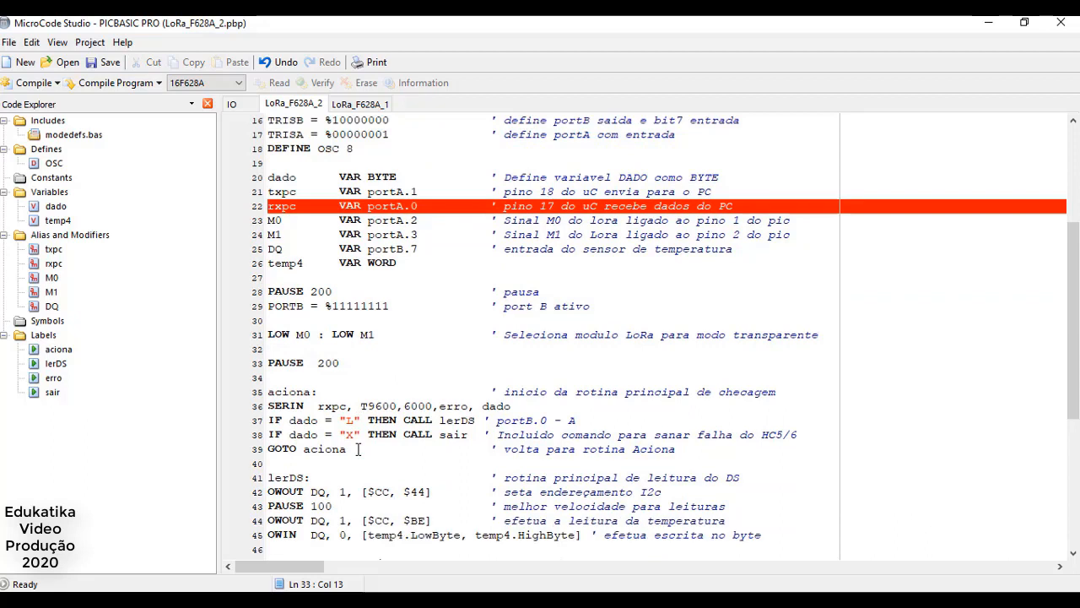
mouse_move(269, 391)
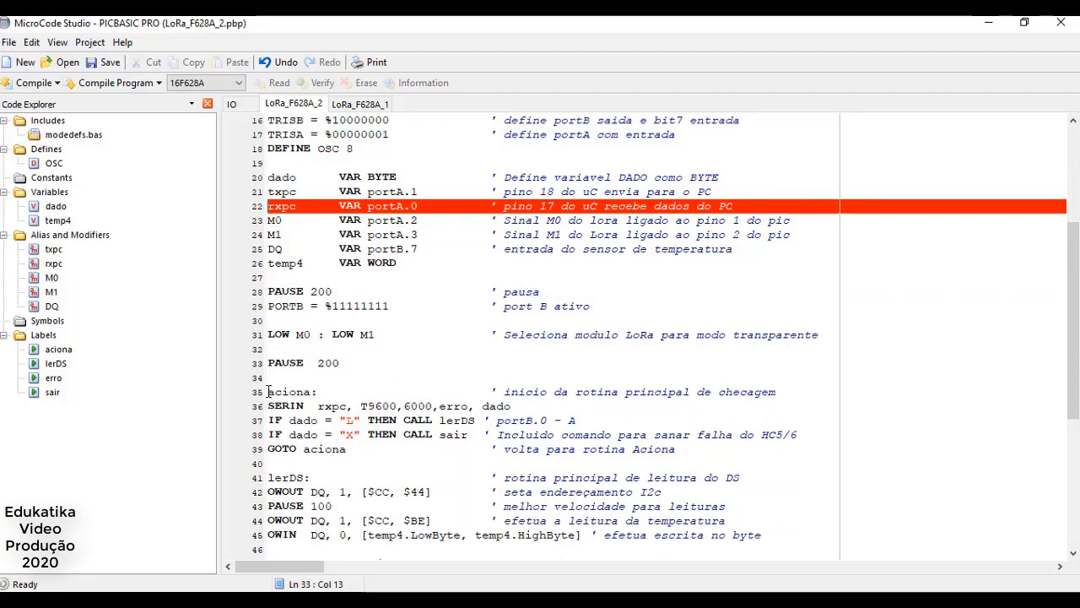
double_click(291, 391)
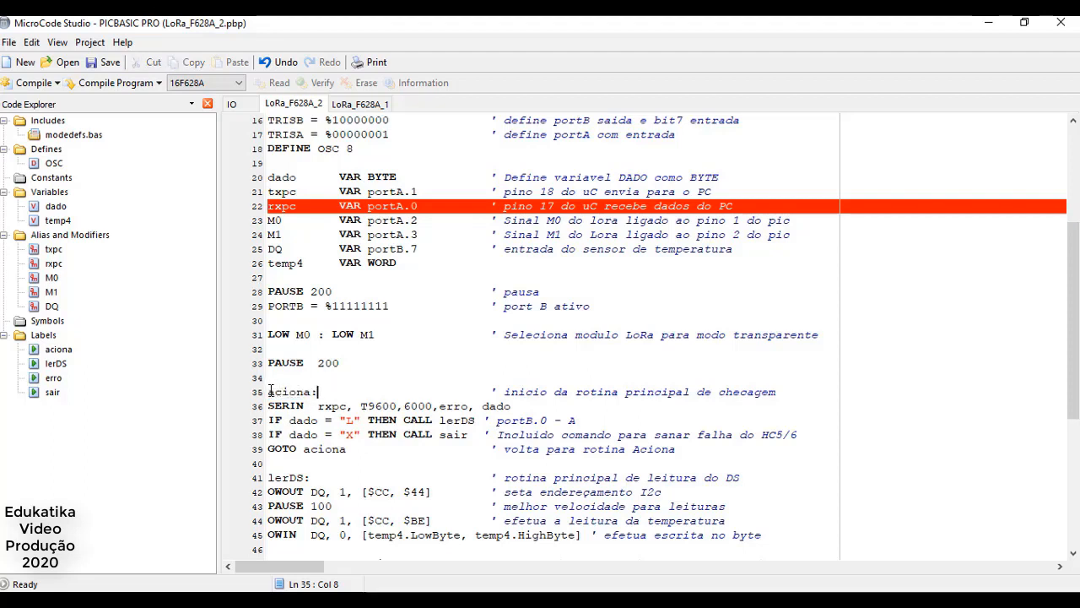
left_click_drag(270, 392, 721, 449)
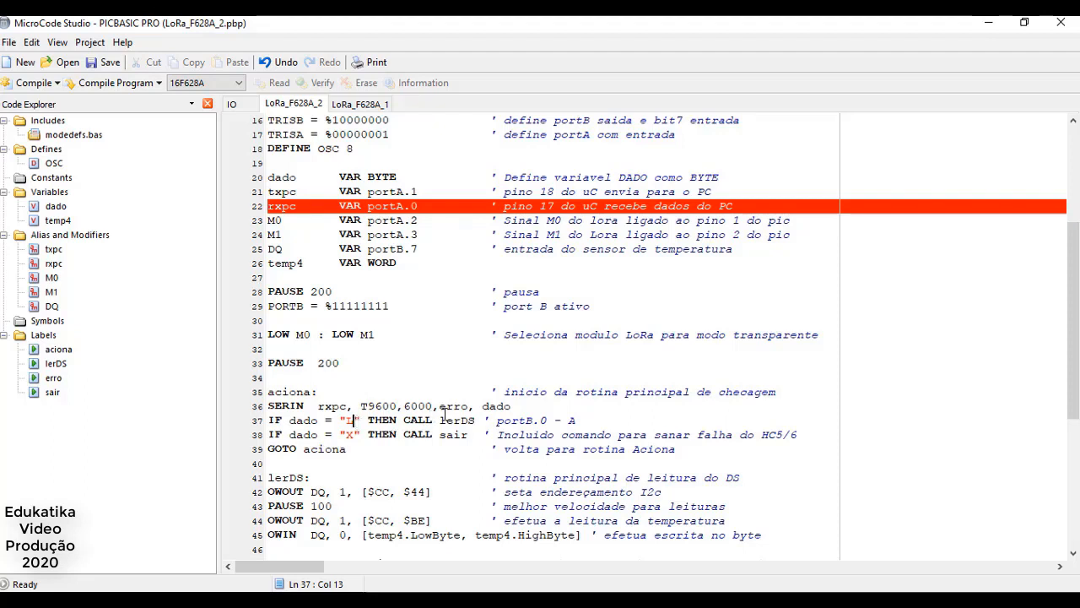
double_click(457, 419)
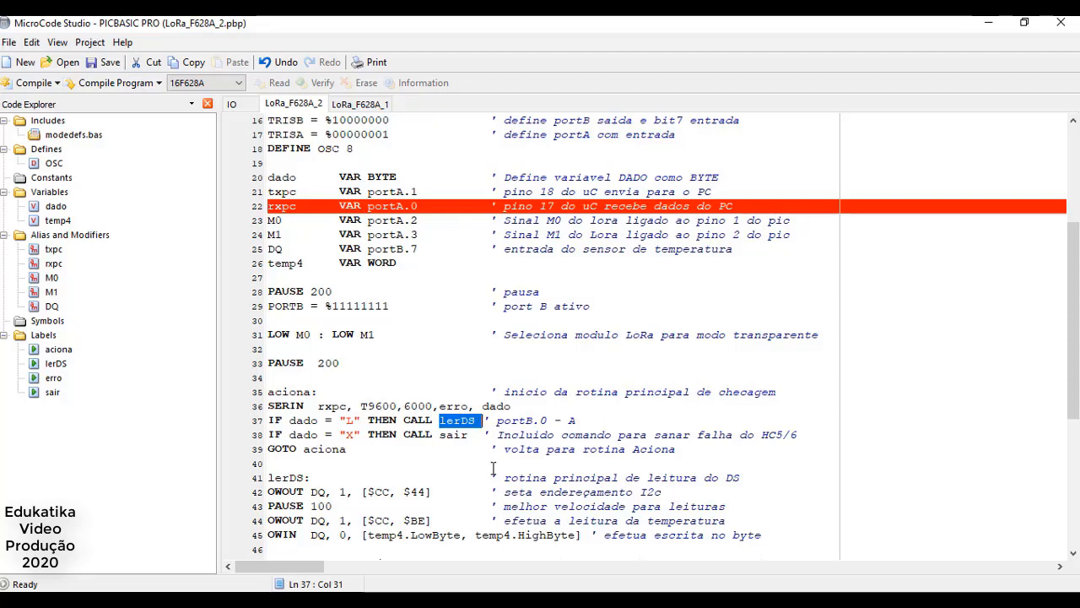
mouse_move(476, 482)
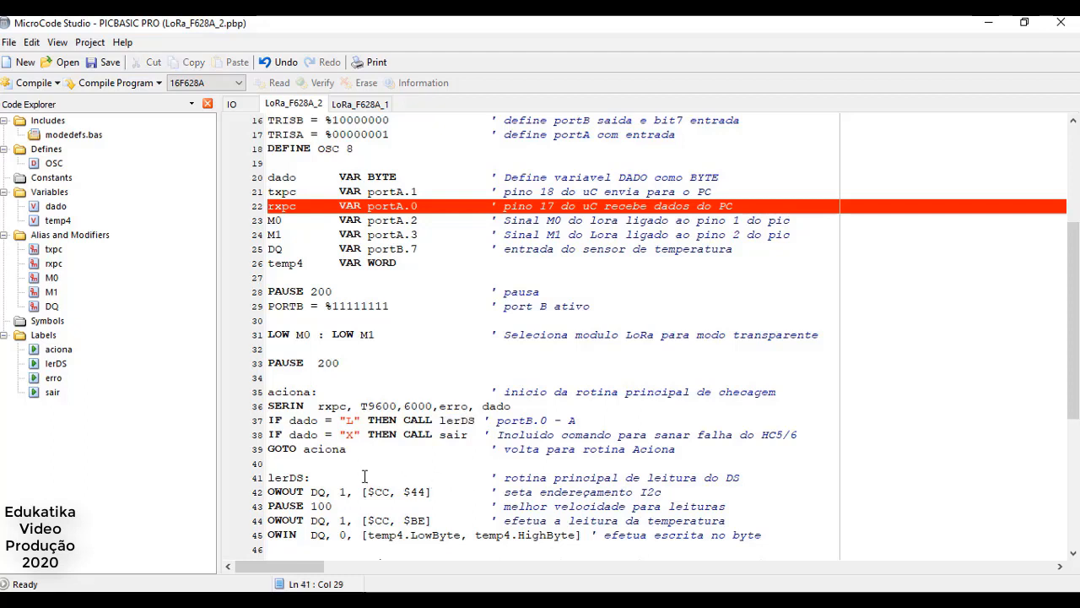
scroll("down", 3)
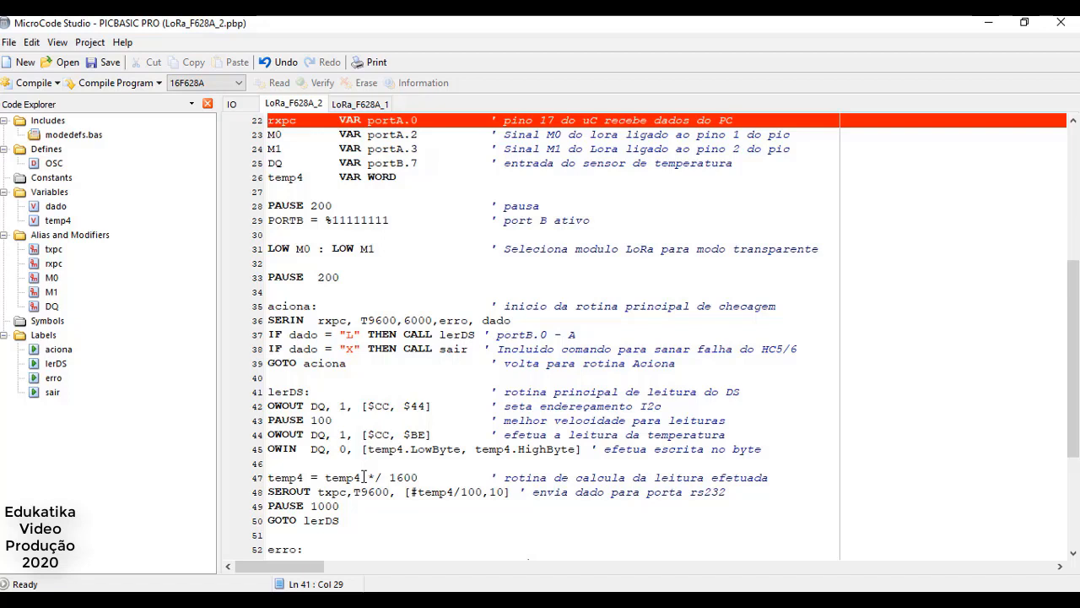
left_click(467, 391)
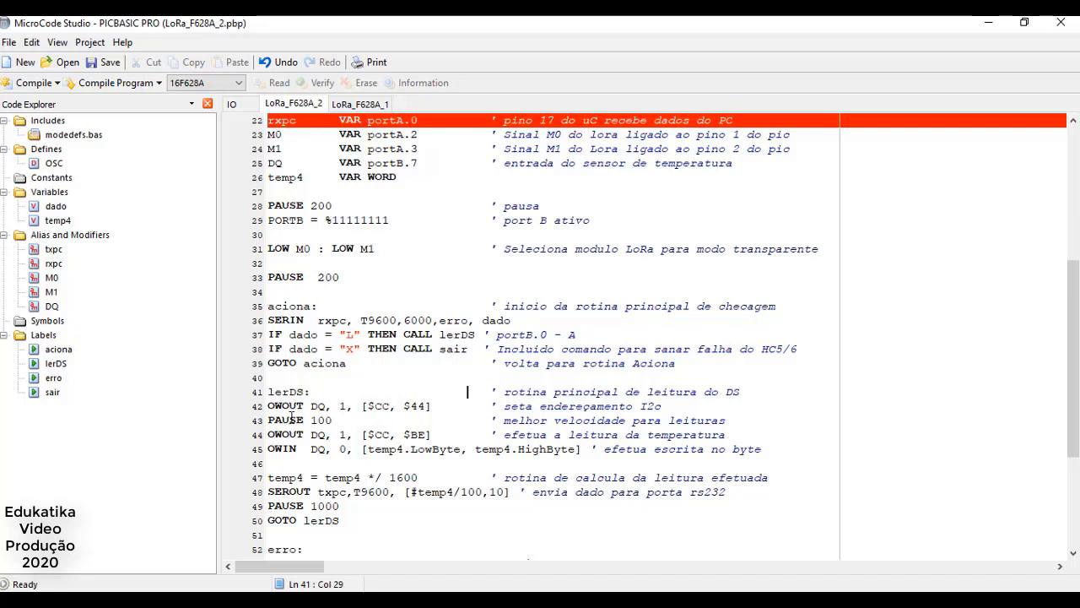
mouse_move(291, 413)
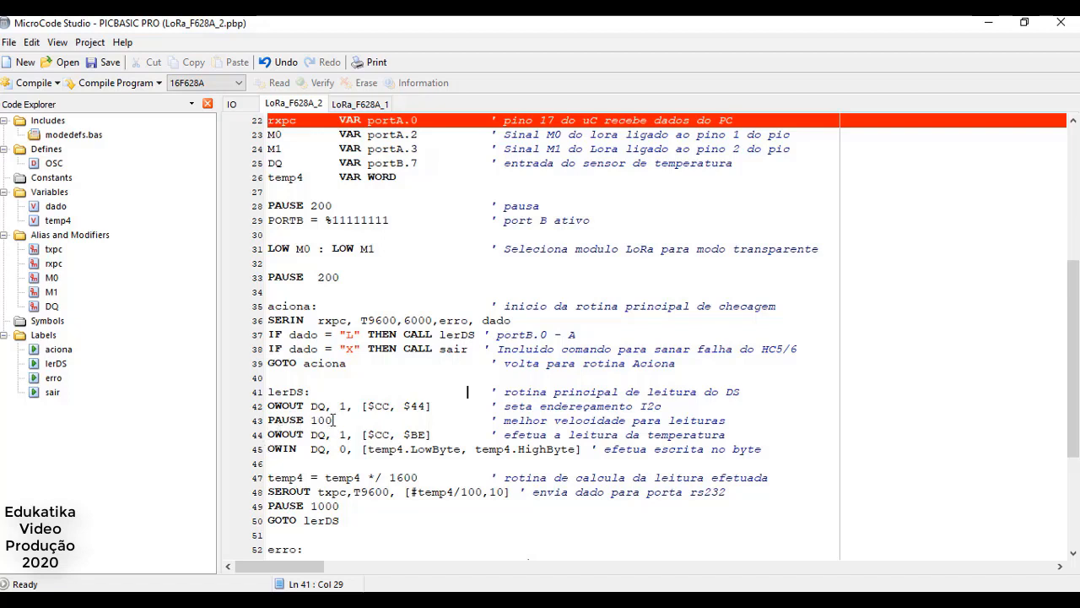
double_click(379, 406)
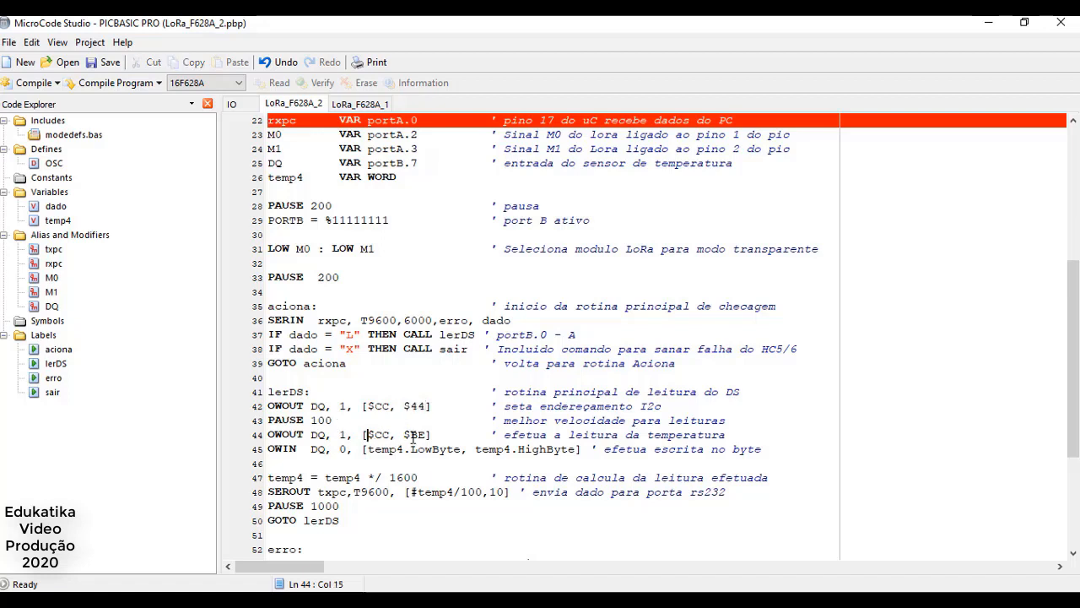
double_click(413, 434)
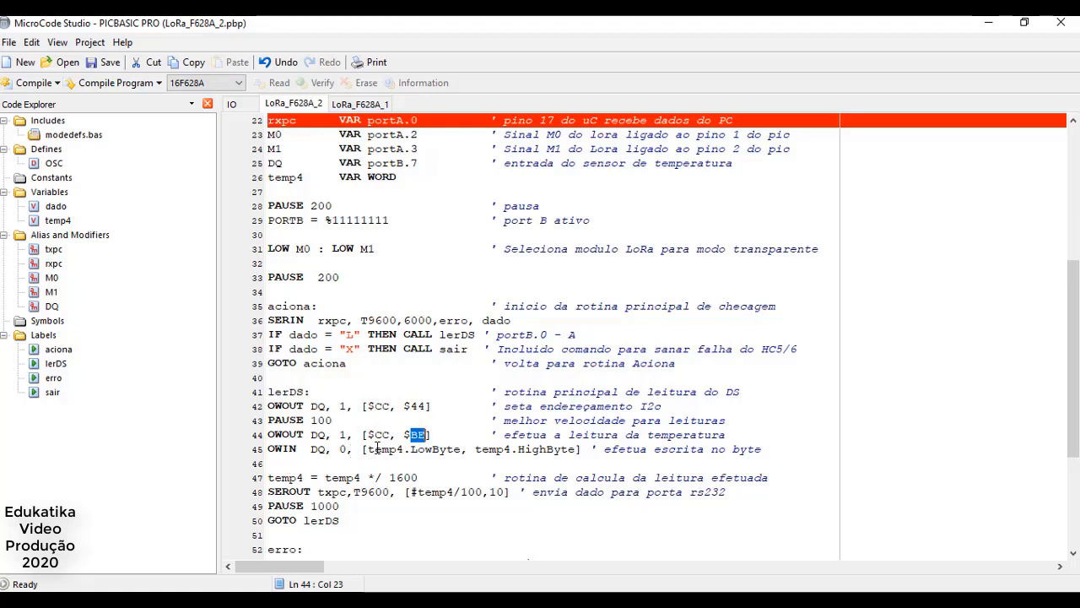
double_click(413, 448)
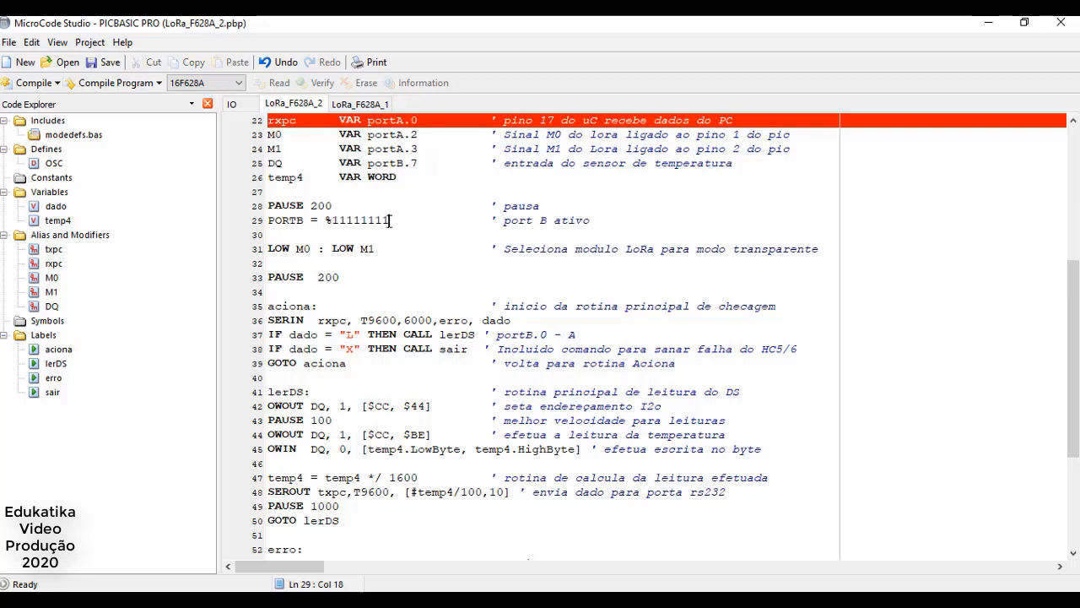
double_click(375, 221)
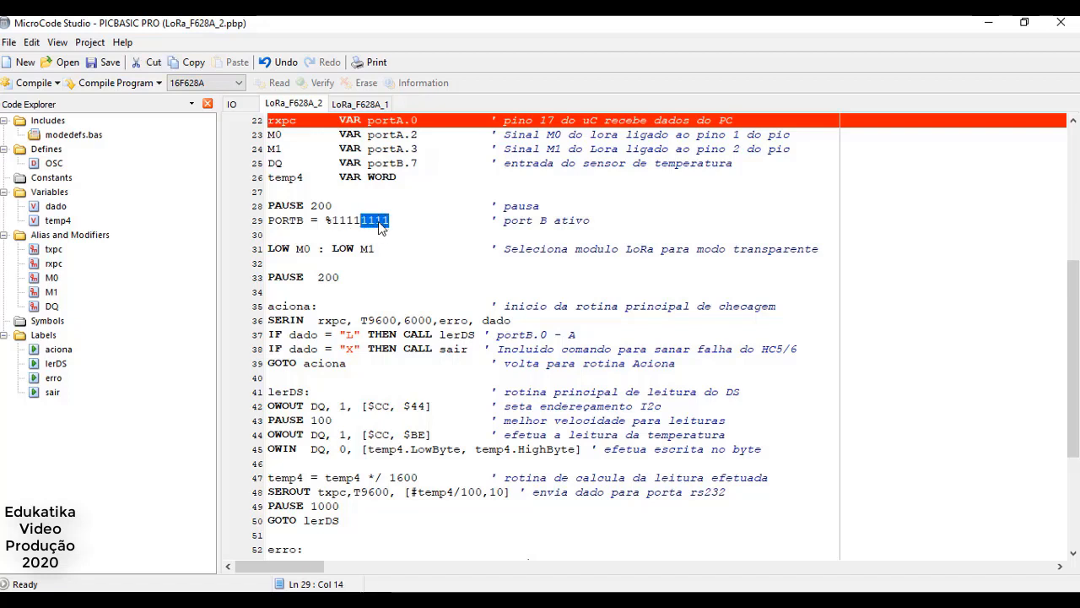
left_click(359, 220)
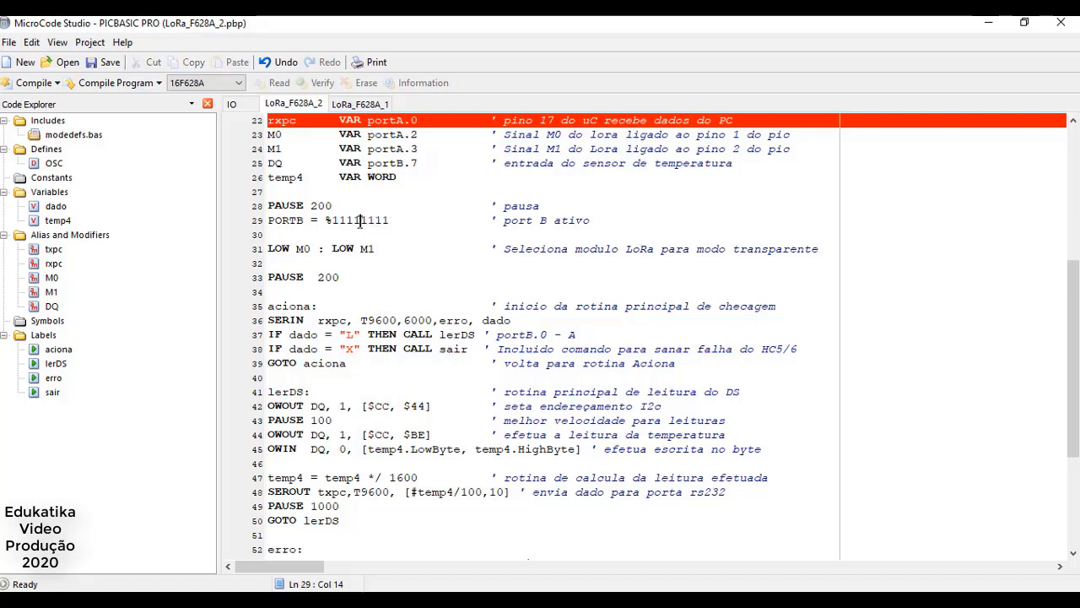
left_click_drag(361, 220, 332, 220)
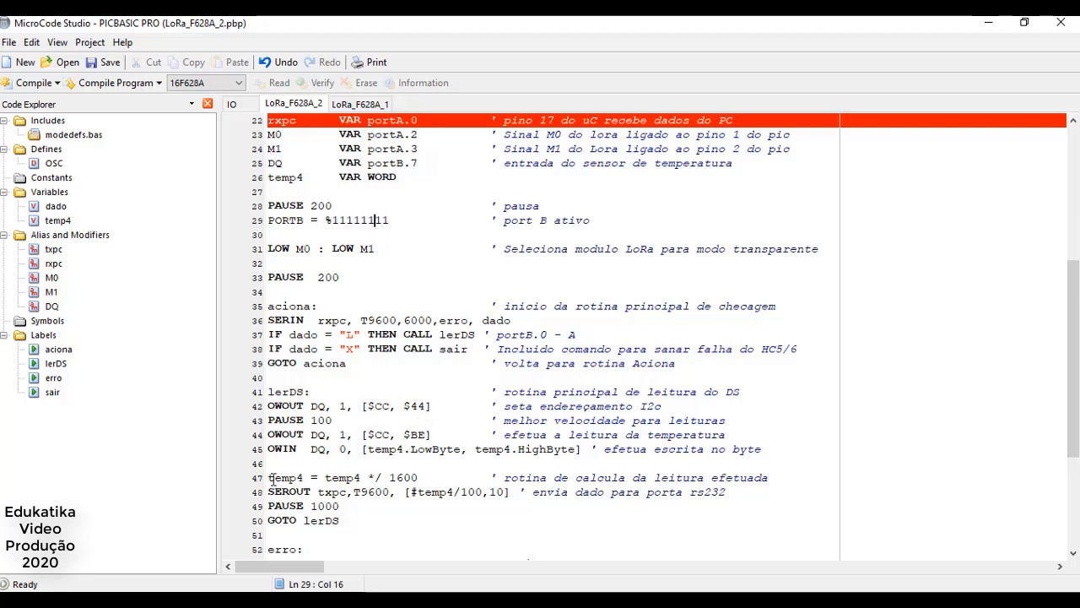
left_click(323, 477)
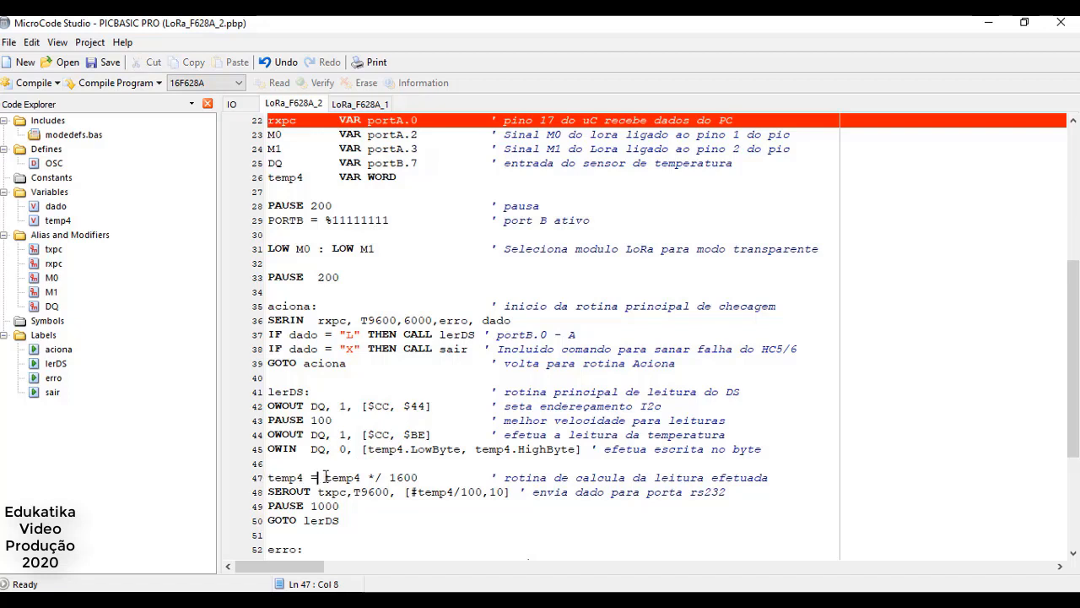
double_click(342, 477)
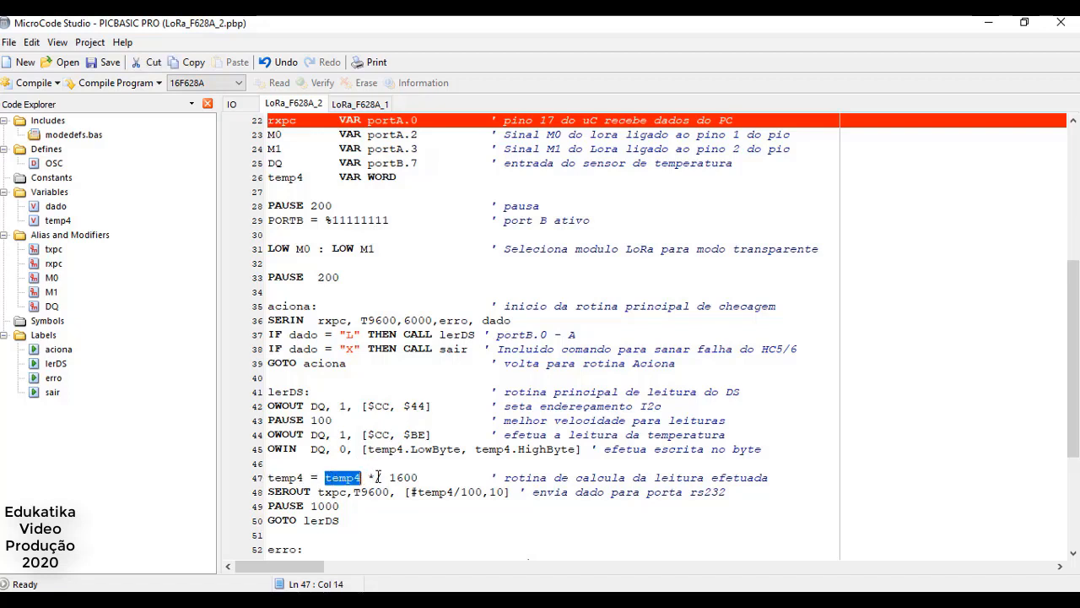
type("/")
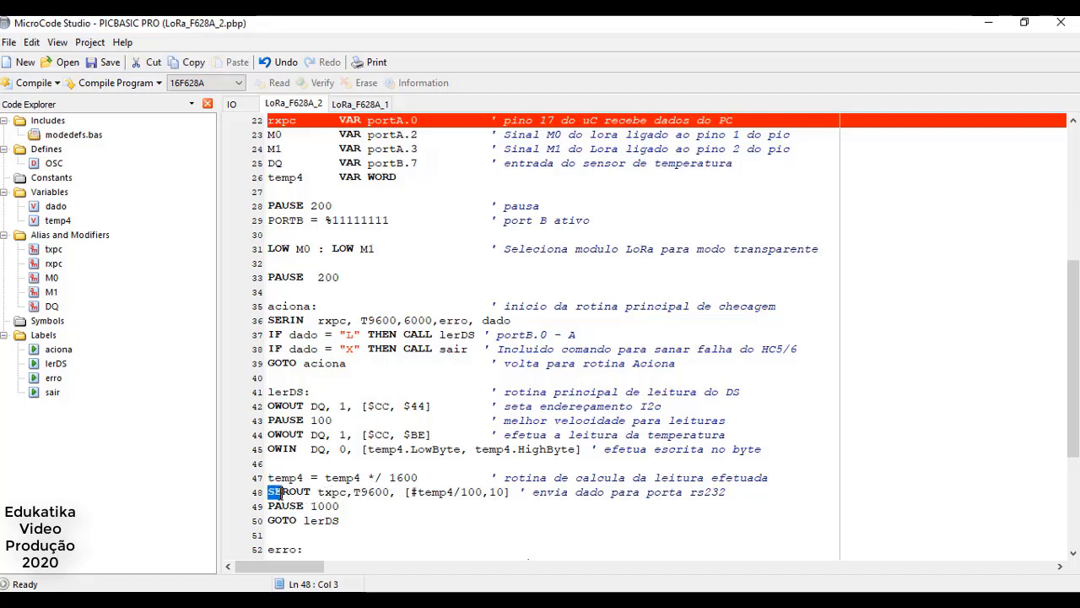
Select the SEROUT command and place the caret before the 10 in its output list
double_click(285, 477)
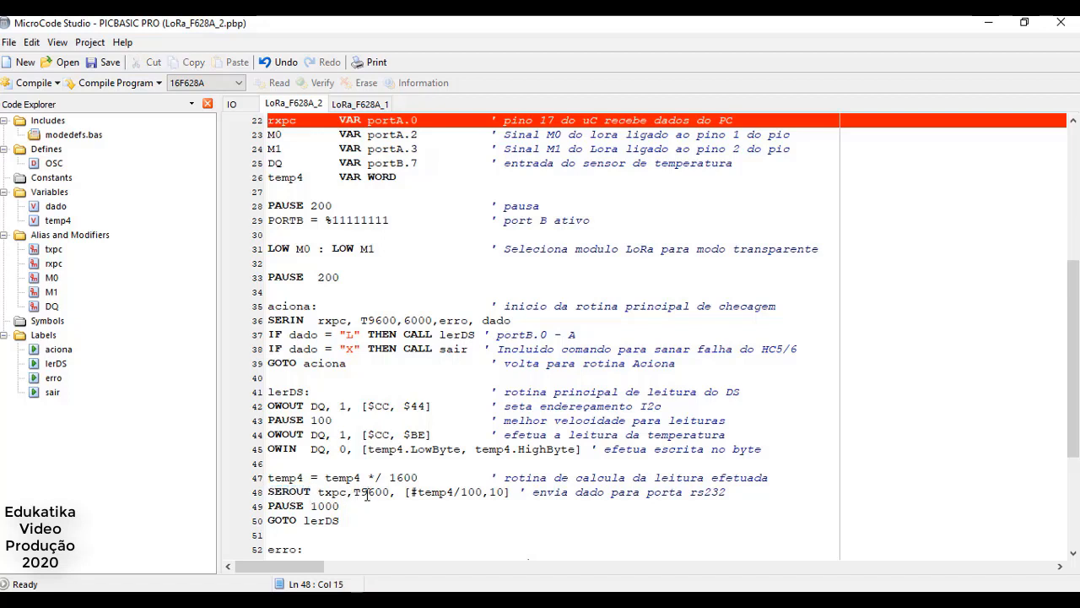
mouse_move(419, 499)
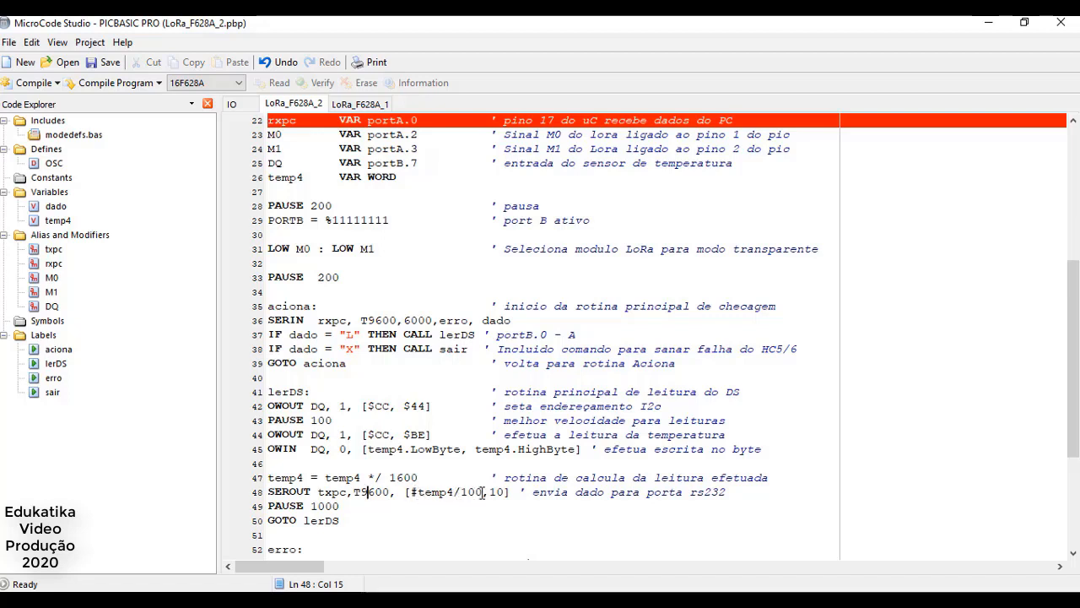
left_click(483, 492)
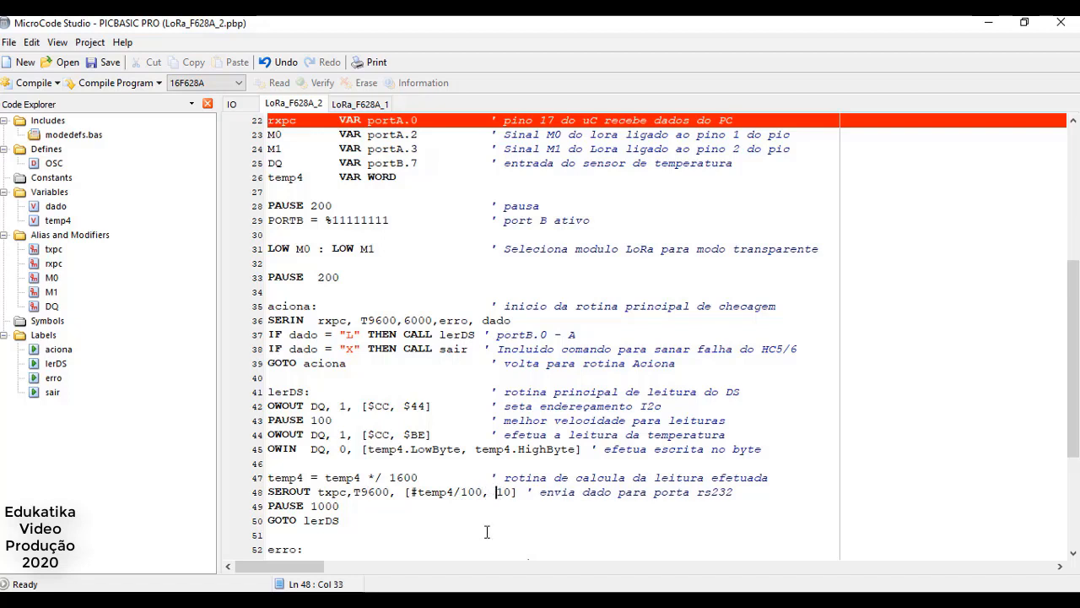
left_click(359, 103)
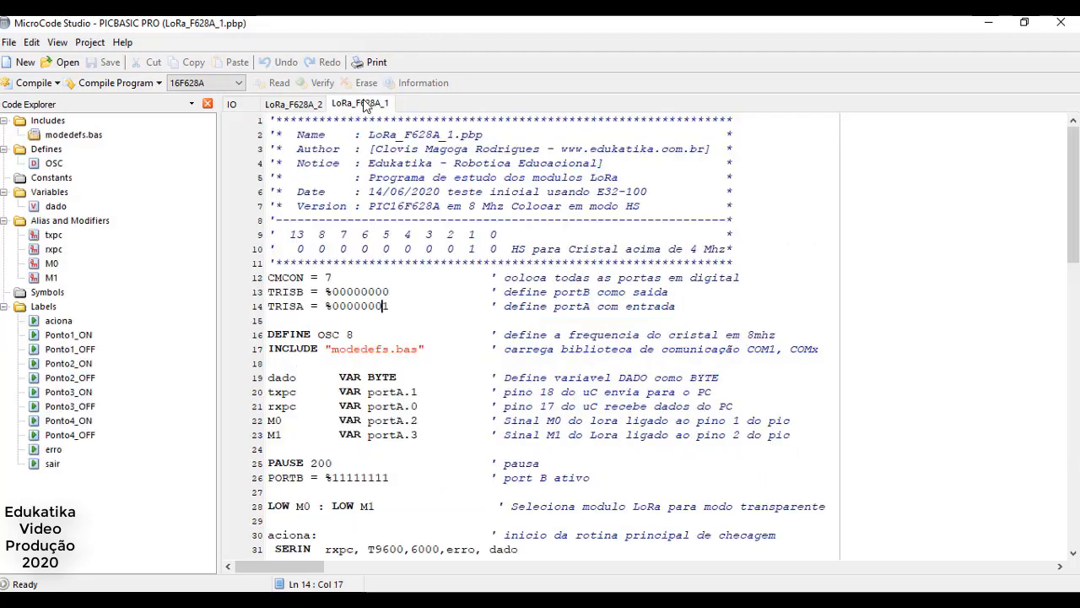
scroll("down", 3)
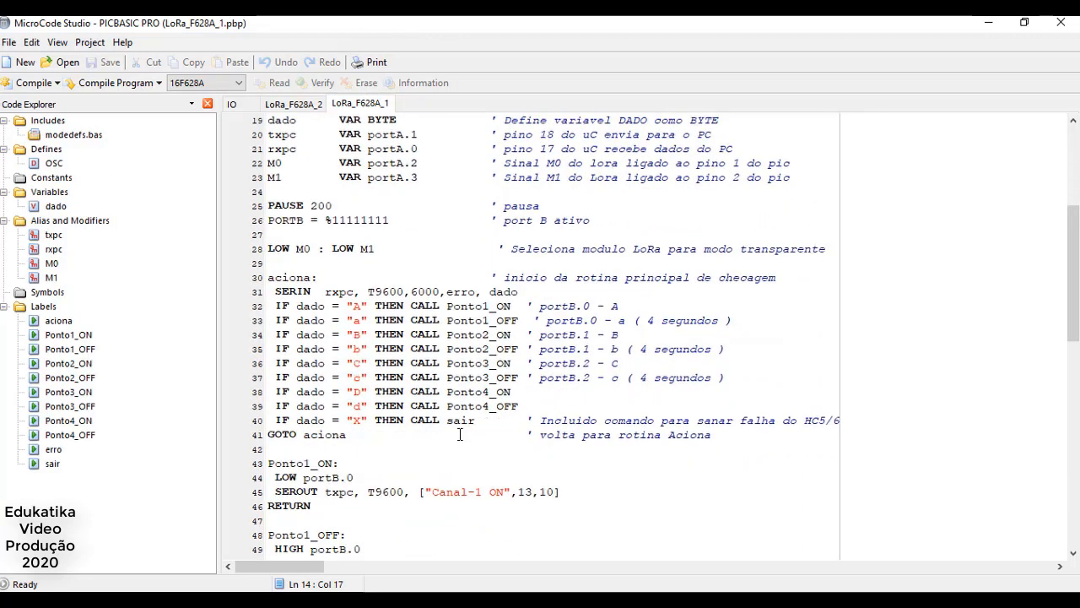
scroll("down", 3)
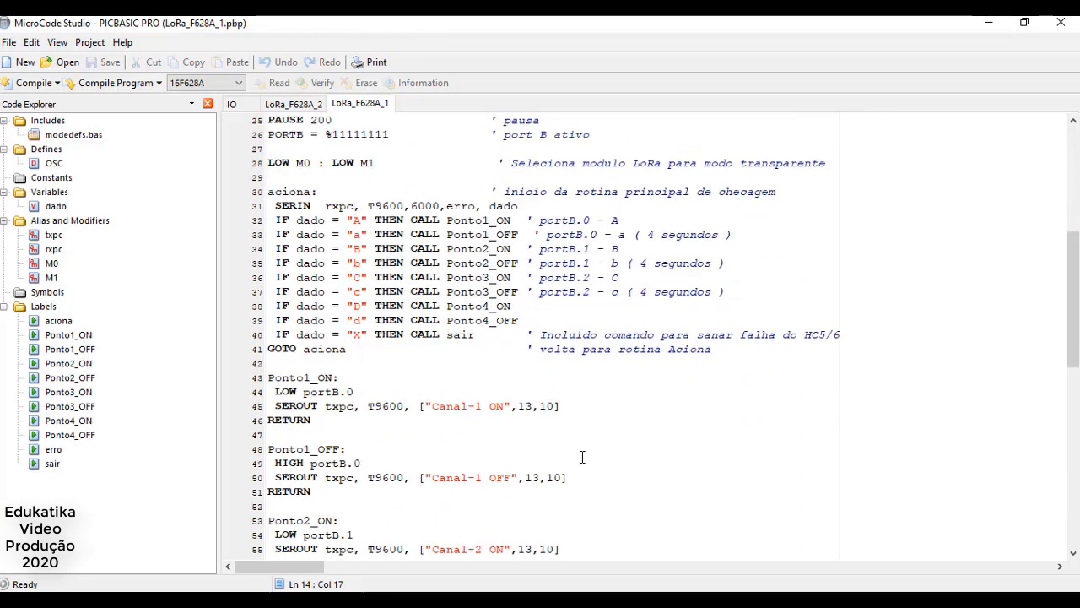
left_click(292, 103)
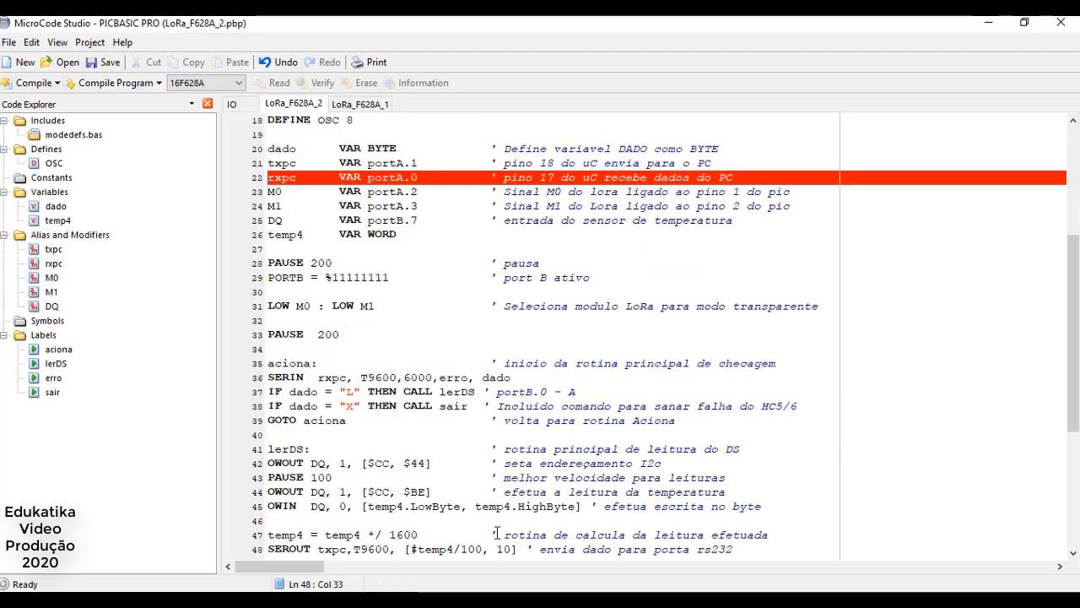
Insert 13, so the SEROUT list reads [#temp4/100,13,10]
type("13")
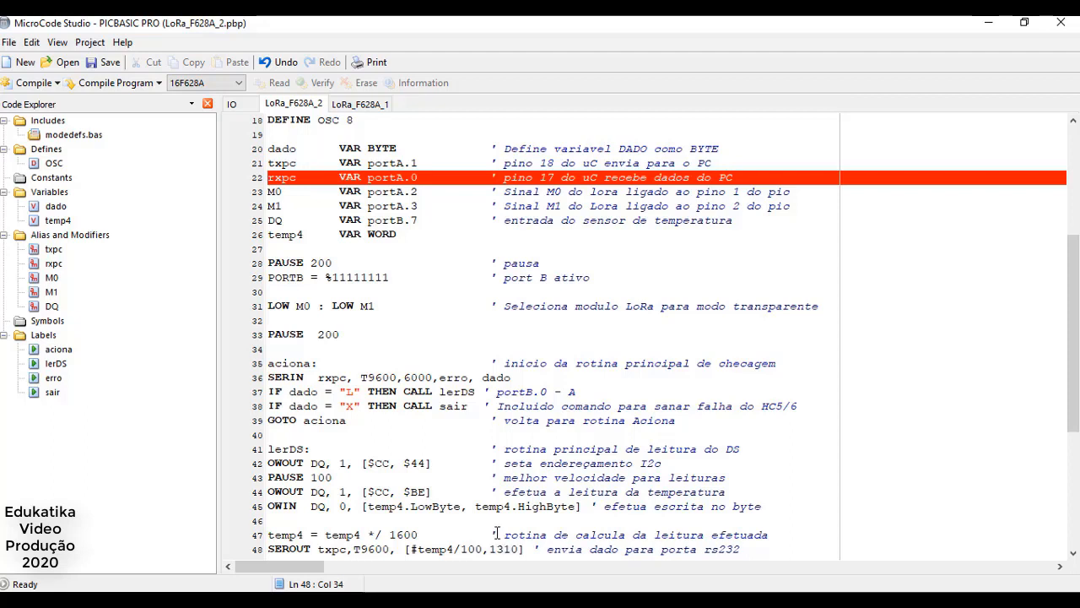
type(",")
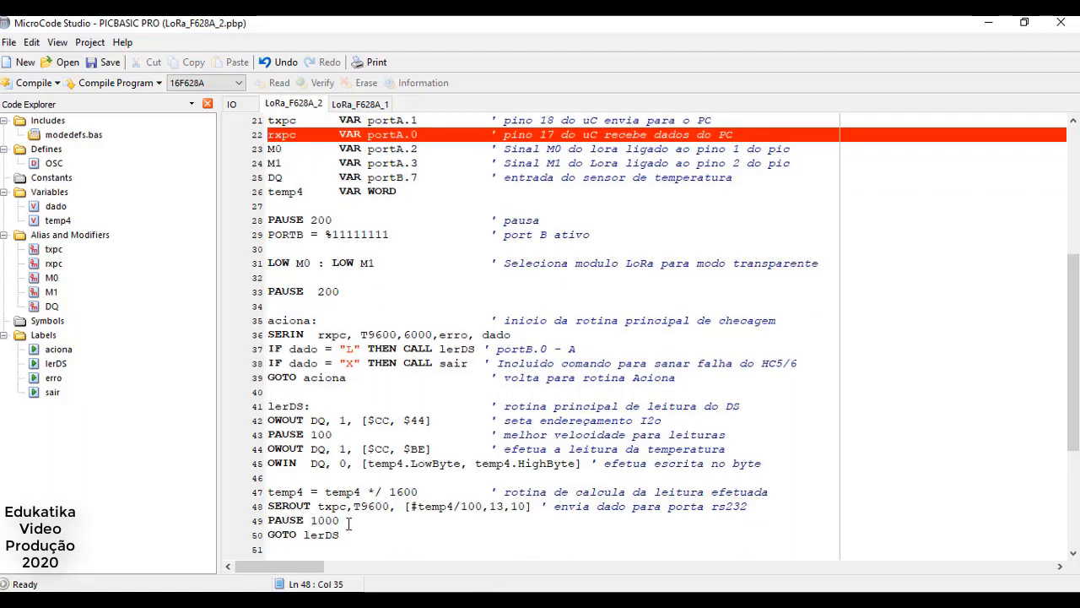
left_click(346, 534)
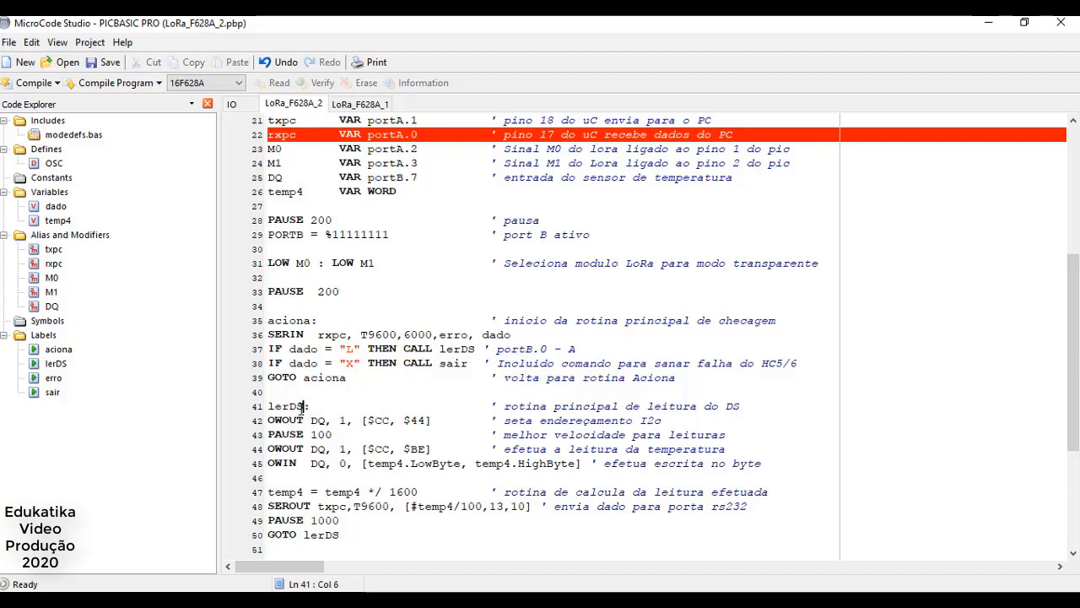
Select the whole lerDS temperature routine to explain it, then clear the selection
left_click_drag(270, 406, 354, 420)
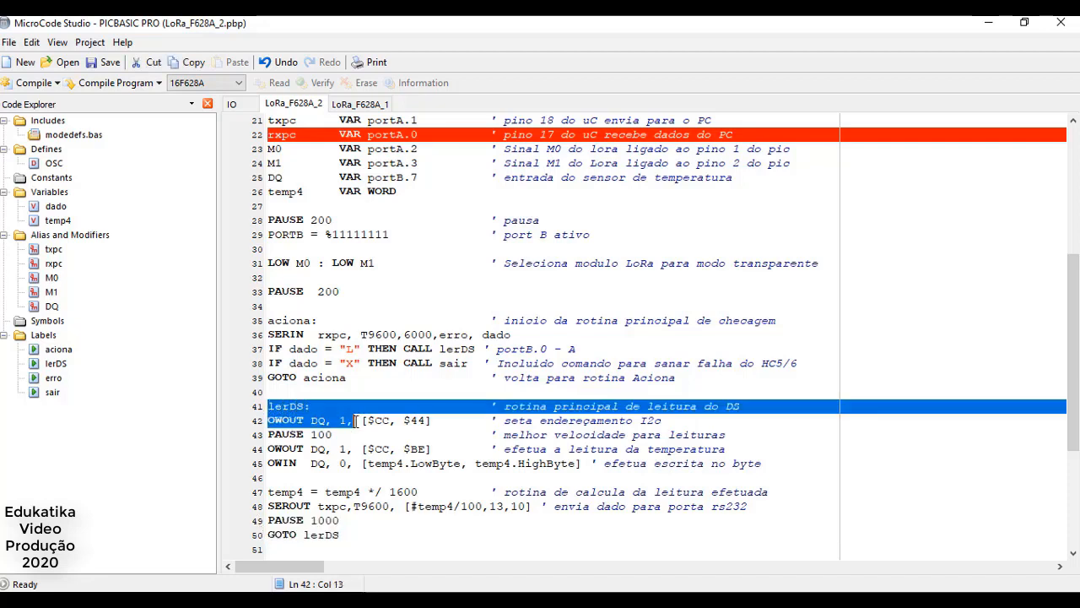
left_click_drag(355, 420, 382, 521)
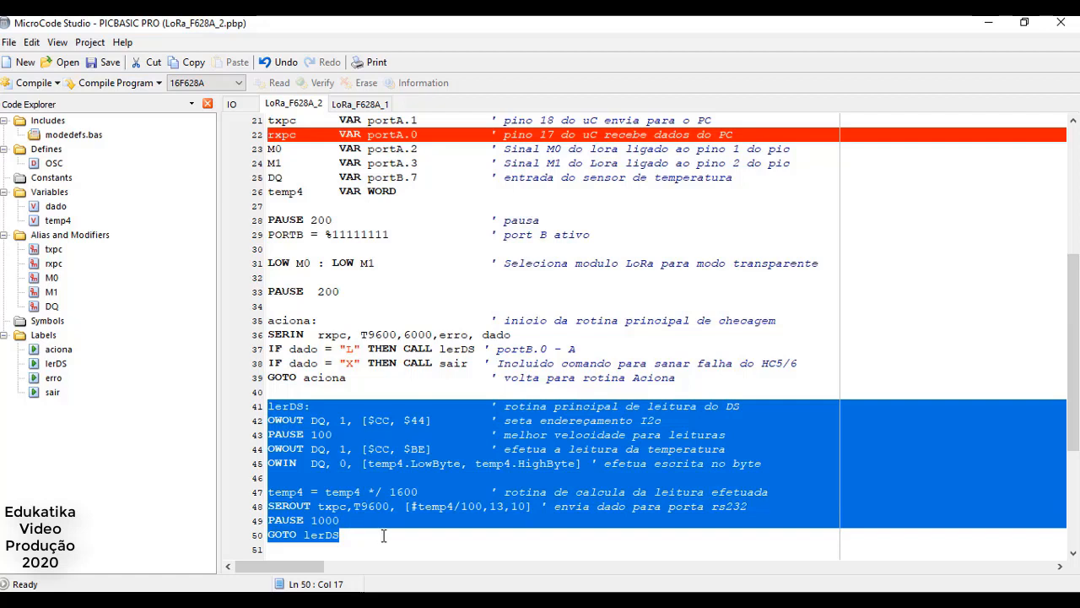
left_click(358, 348)
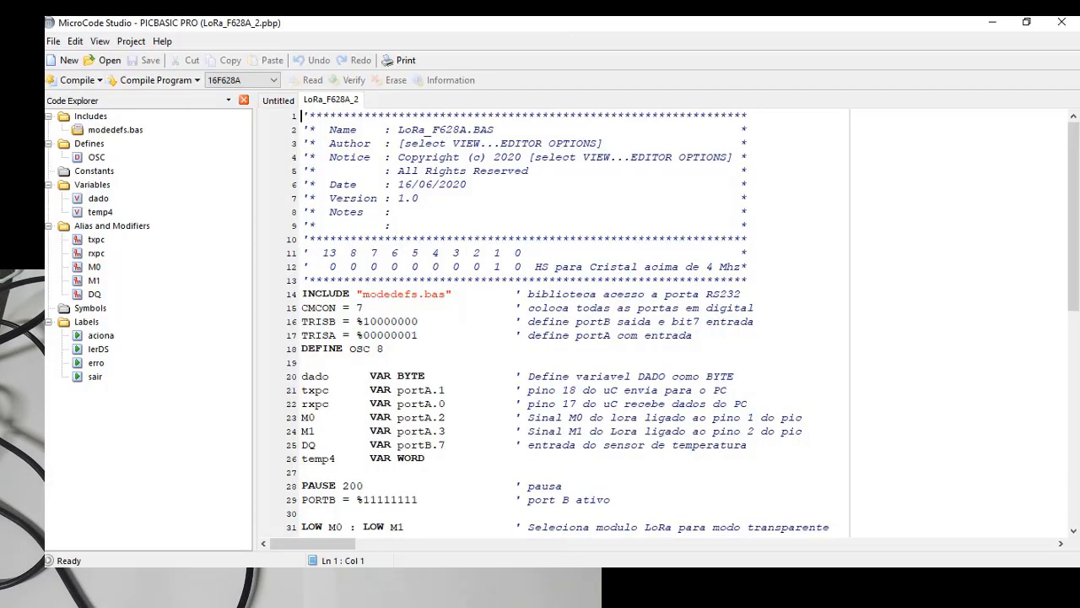
Highlight the IF dado = "L" condition, then send L from Terminal to get a 23 reading
scroll("down", 3)
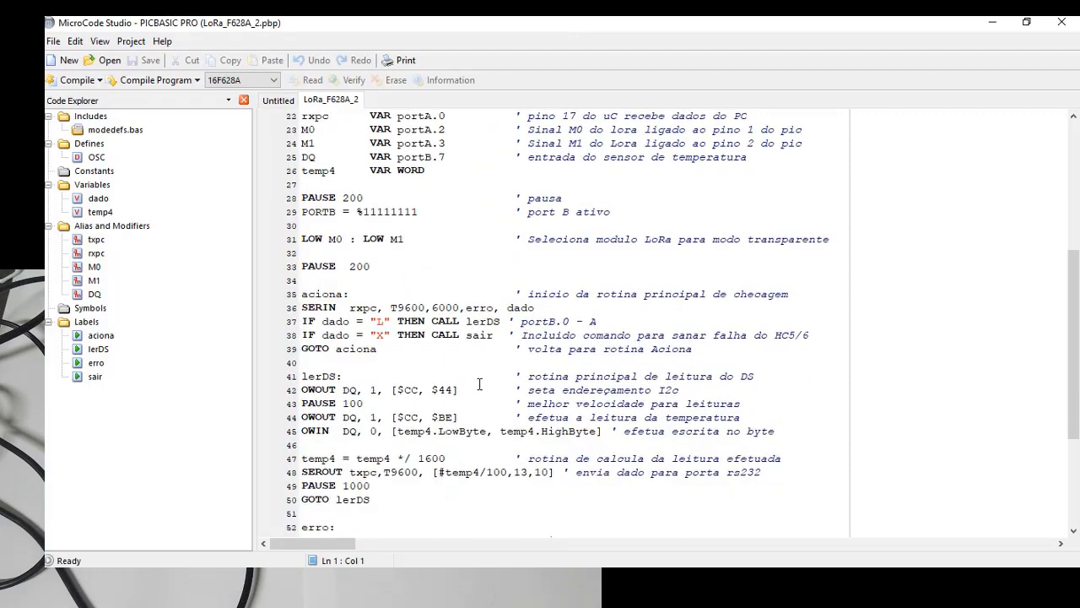
left_click(306, 320)
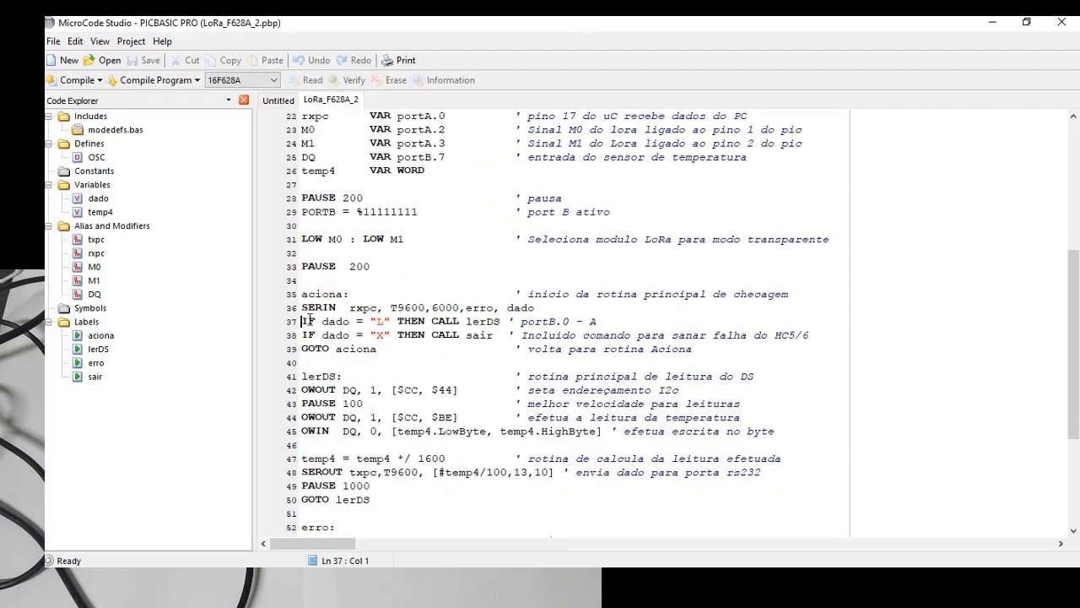
left_click_drag(302, 321, 507, 320)
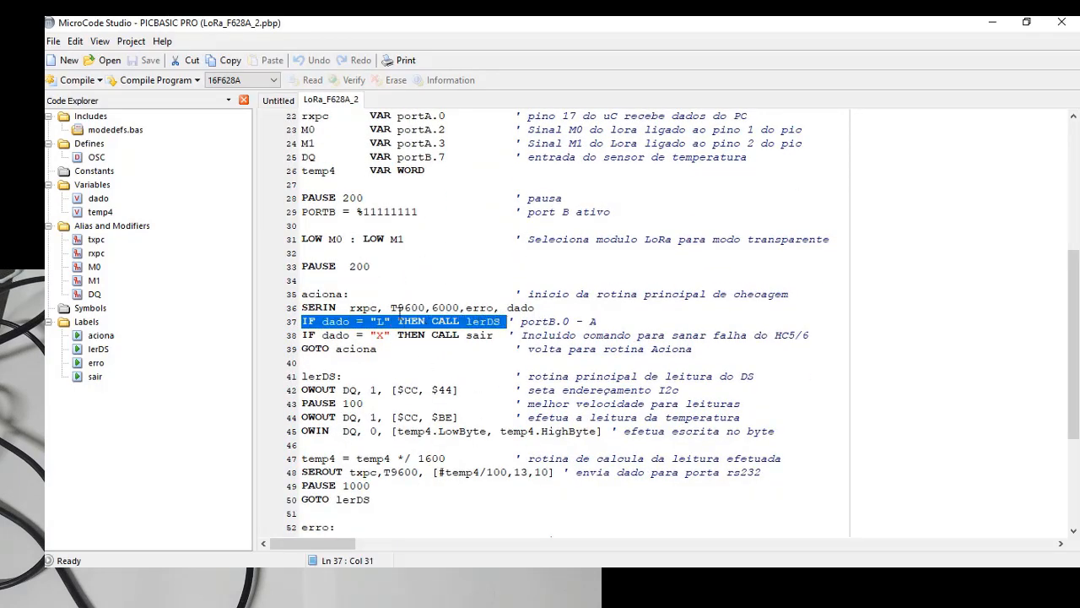
left_click(396, 320)
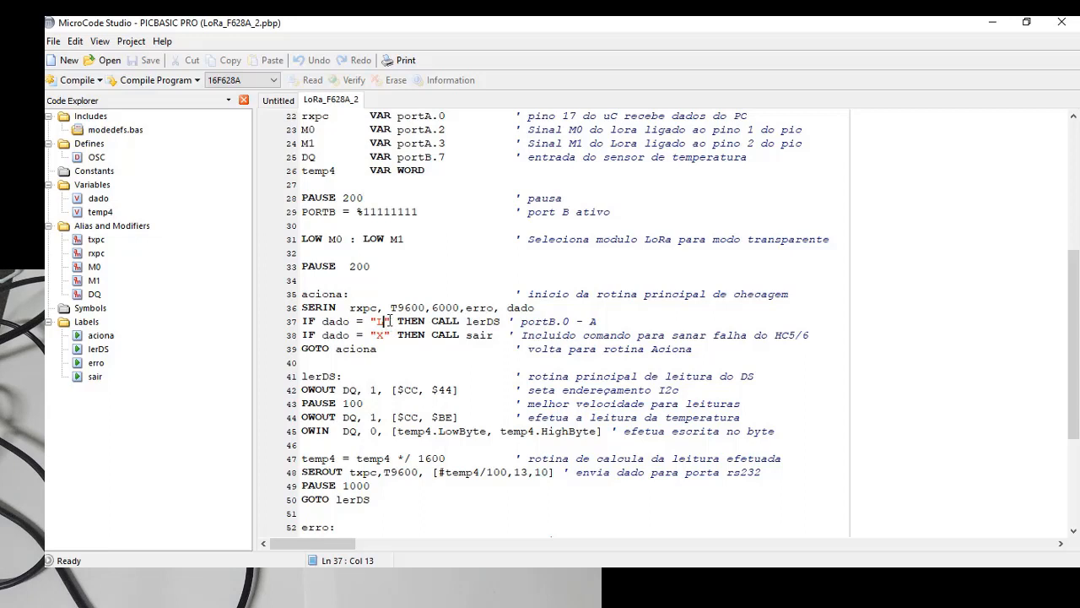
mouse_move(582, 405)
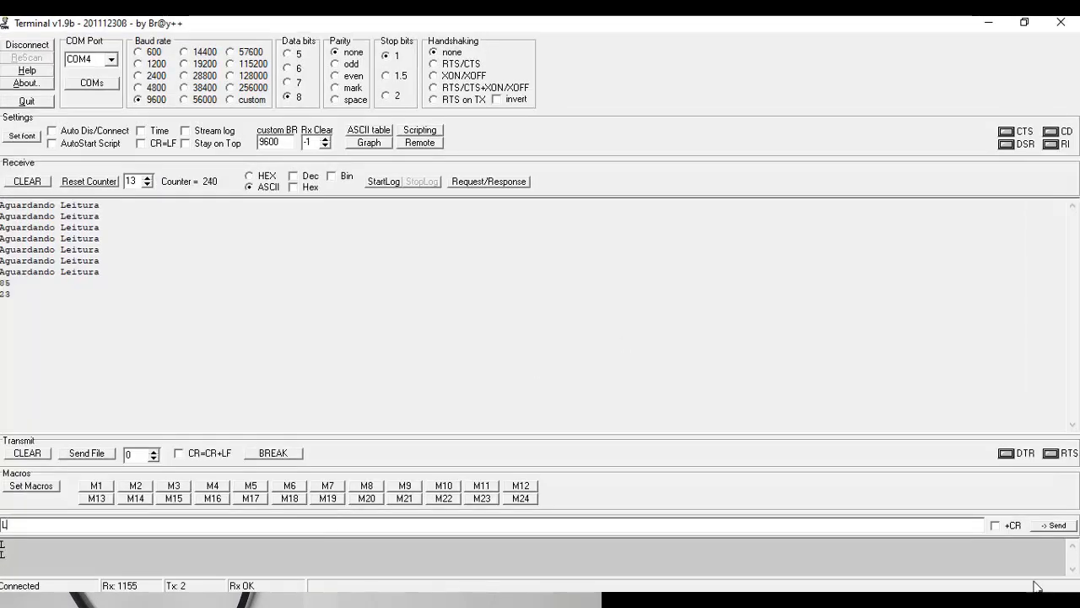
left_click(1052, 525)
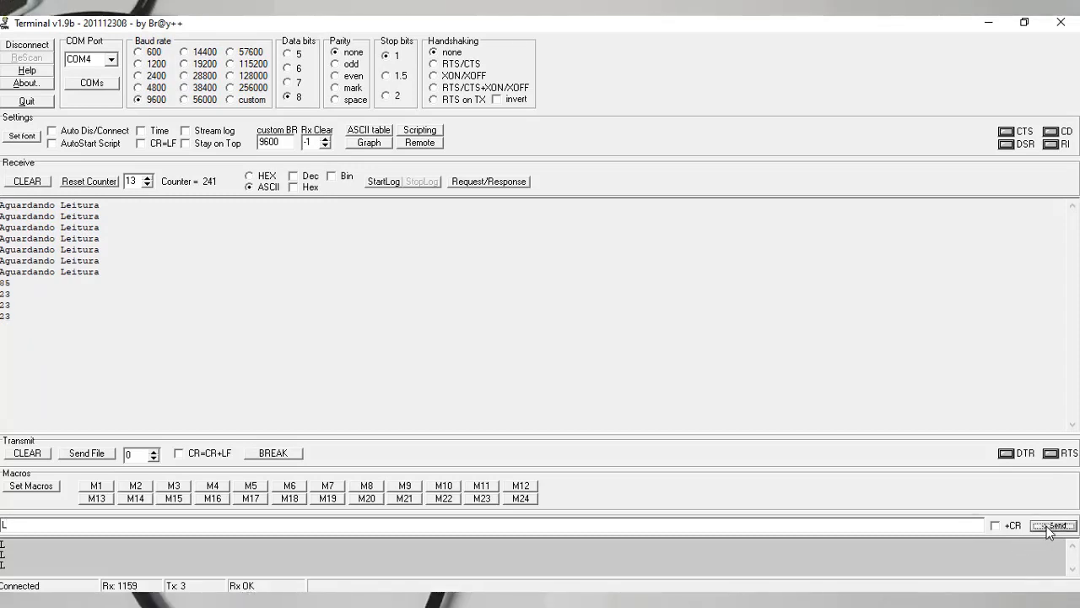